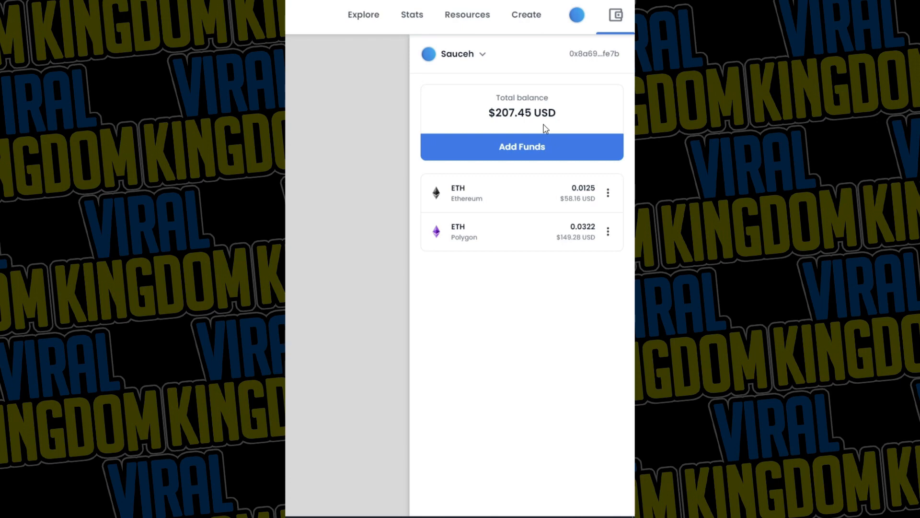
mouse_move(560, 112)
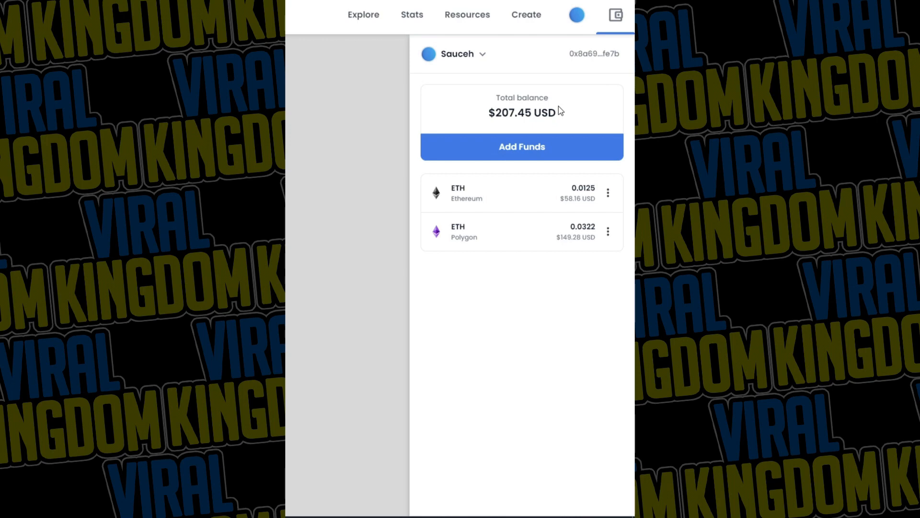
mouse_move(564, 111)
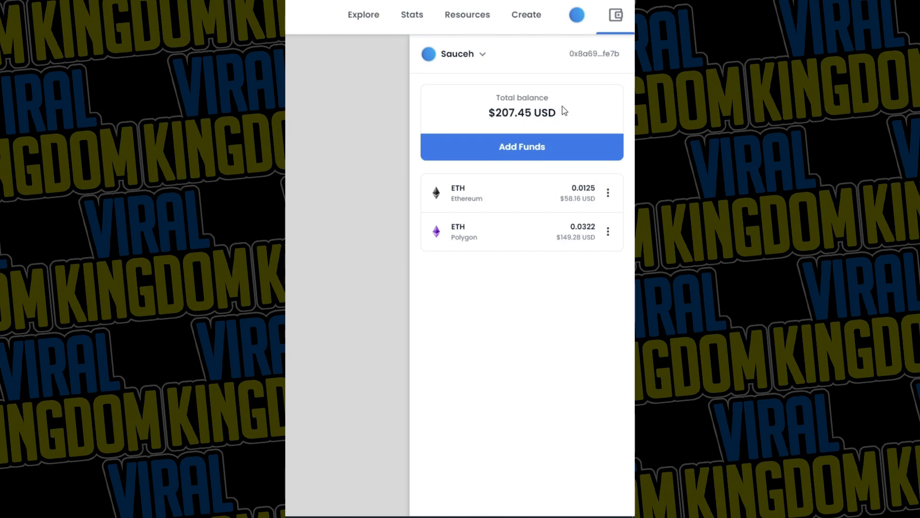
mouse_move(529, 94)
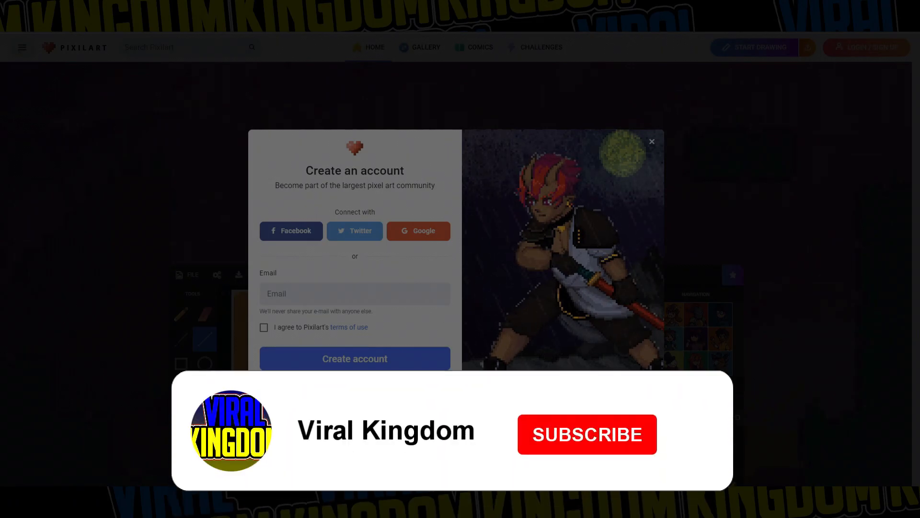
Dismiss the Create an account popup and bring up the New Drawing setup.
click(588, 434)
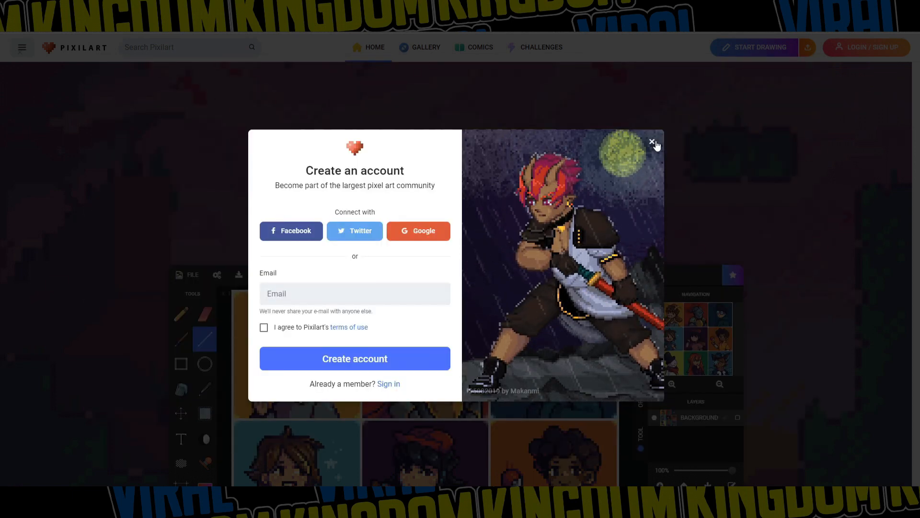
click(652, 142)
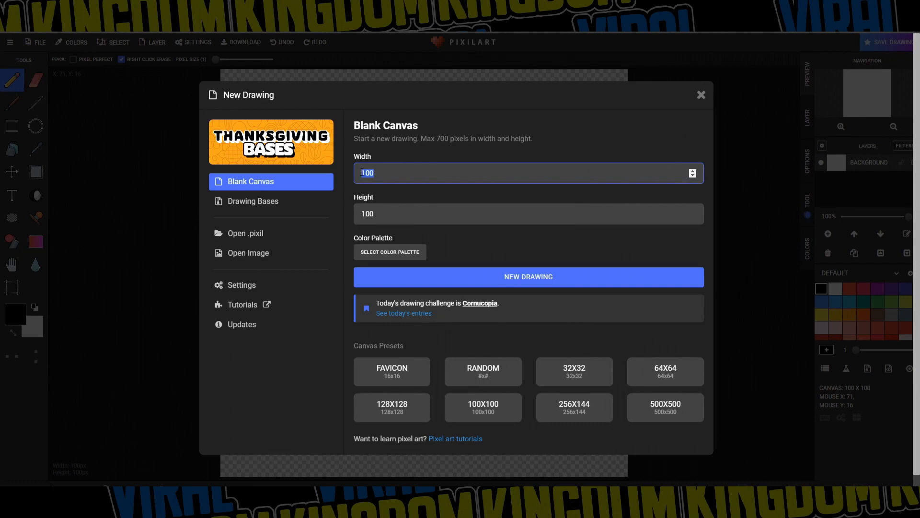
Set width and height to 32 and clear the old drawing for a blank 32x32 canvas.
text(64)
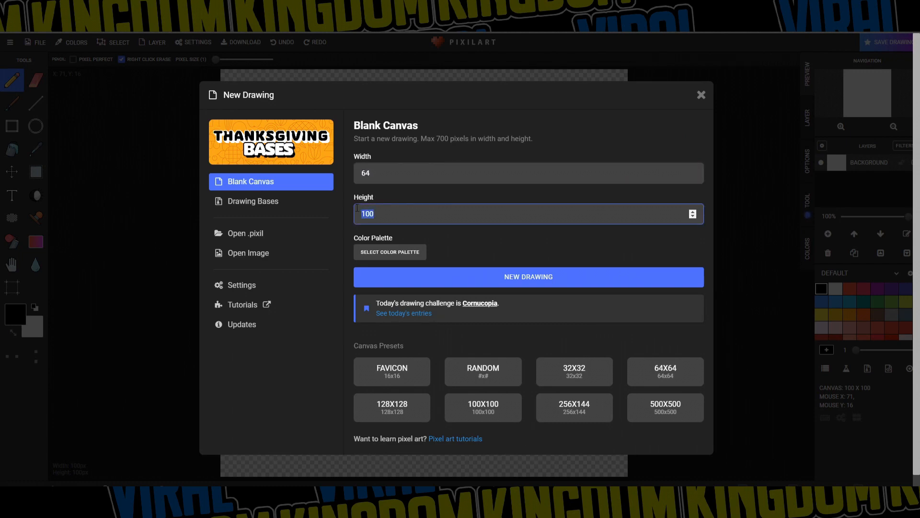
text(64)
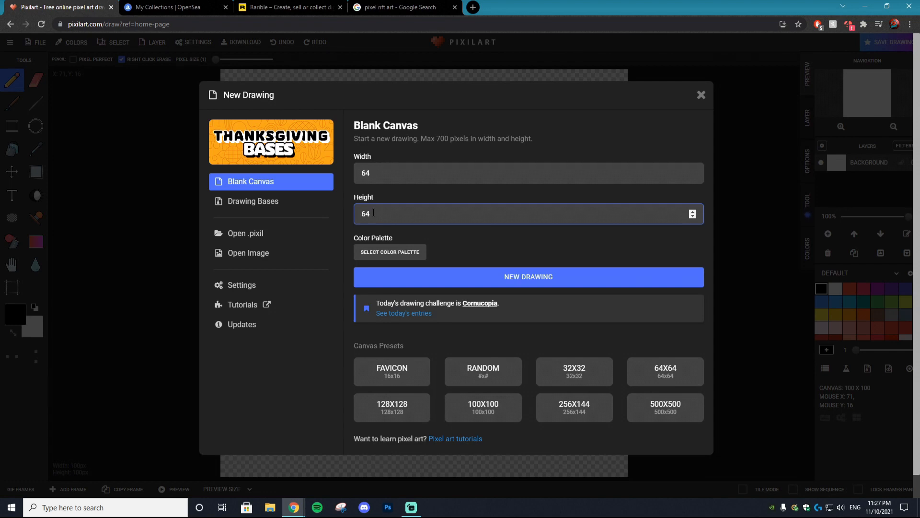
text(32)
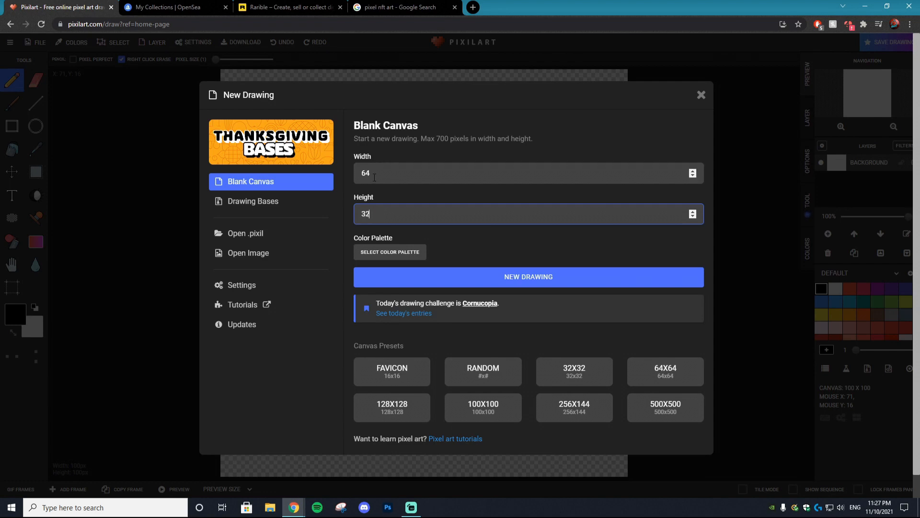
text(32)
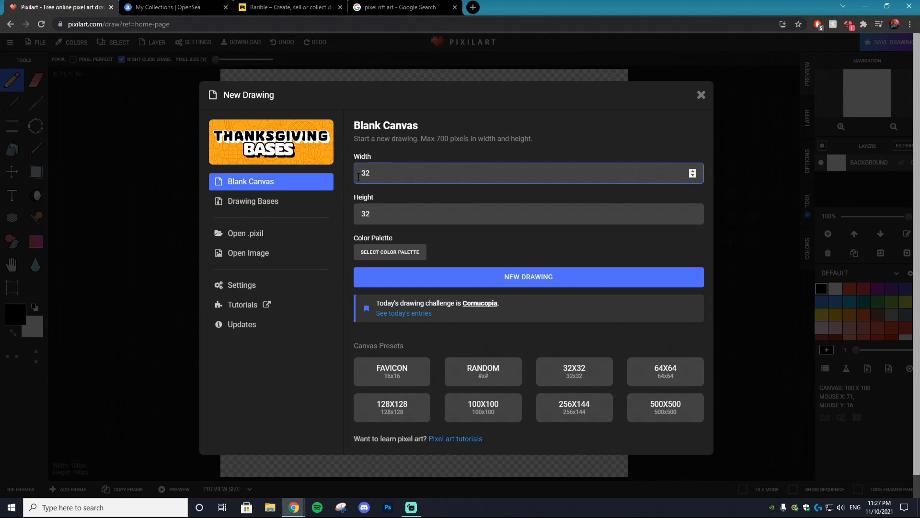
mouse_move(394, 265)
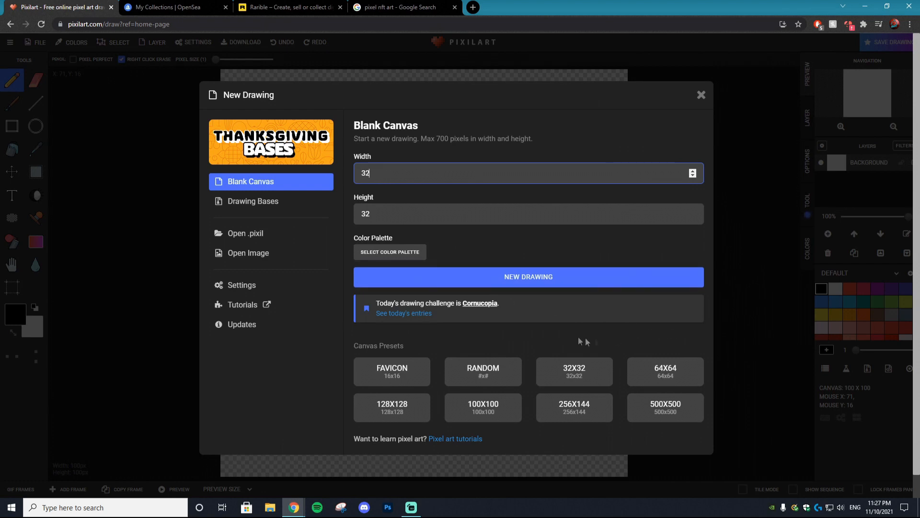
mouse_move(574, 373)
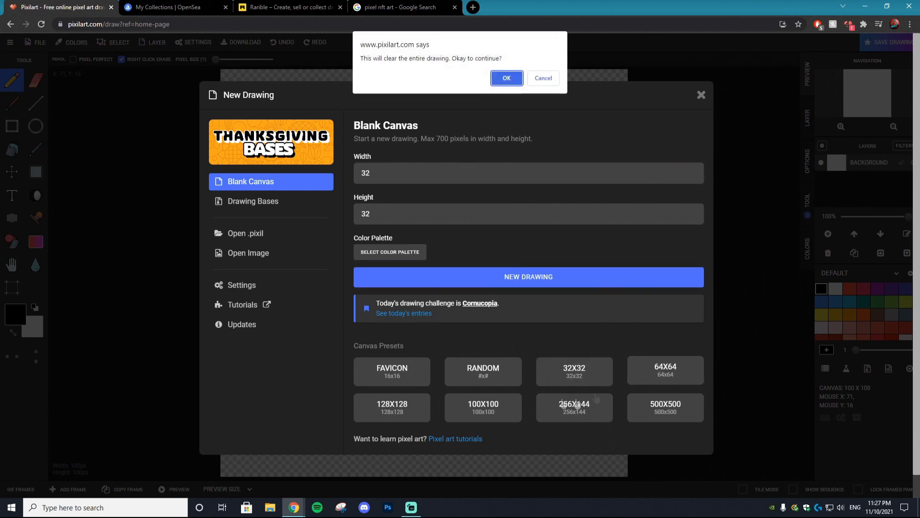
click(506, 78)
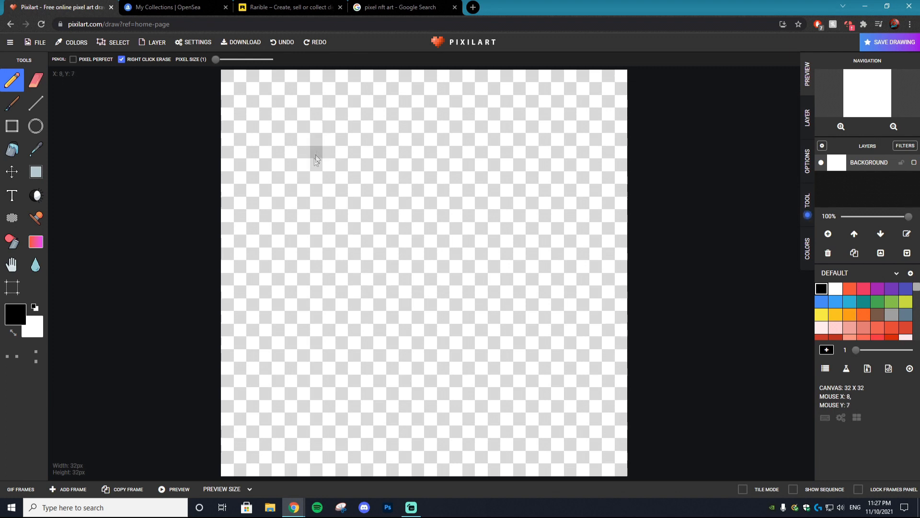
mouse_move(303, 308)
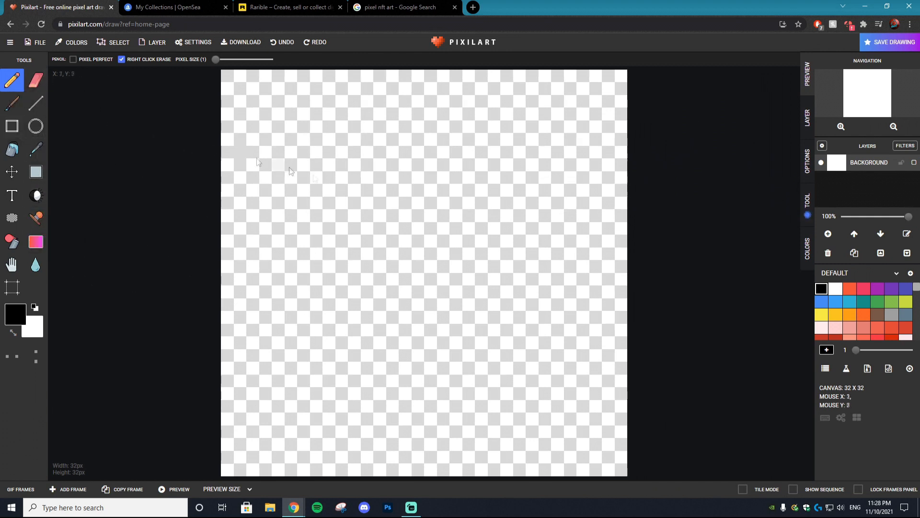
Scribble a test blob, add and reorder a layer, then delete it leaving one pink shape.
drag(349, 147, 405, 176)
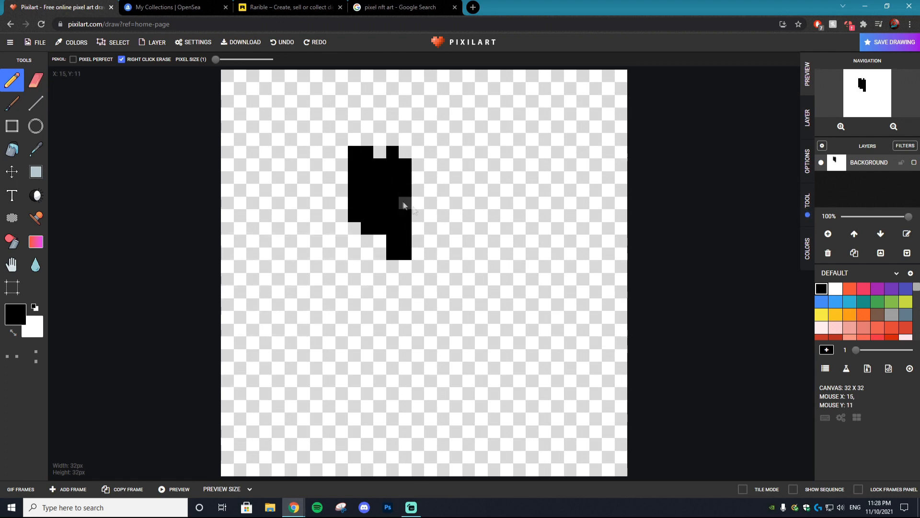
click(849, 288)
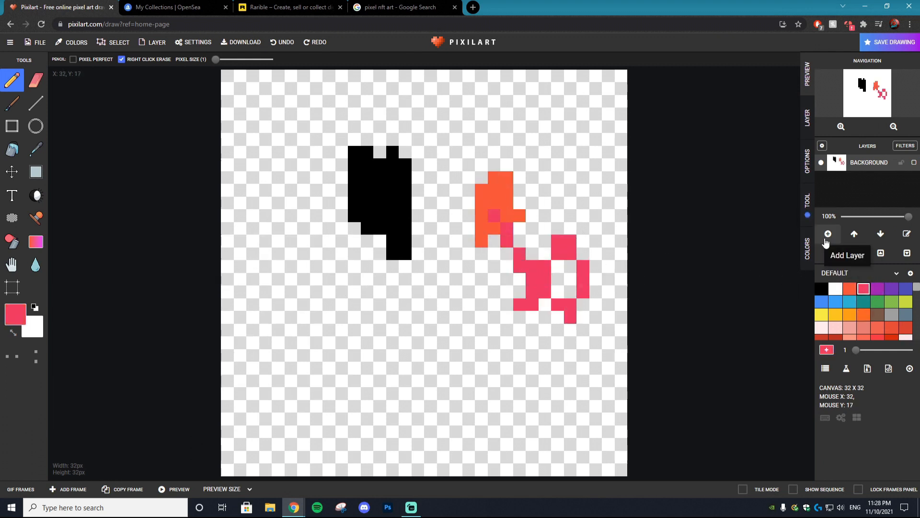
click(829, 233)
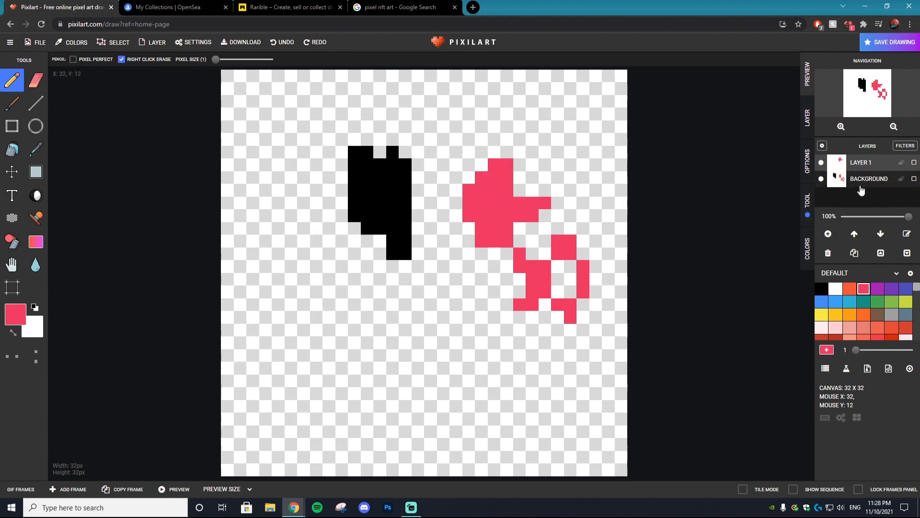
mouse_move(880, 233)
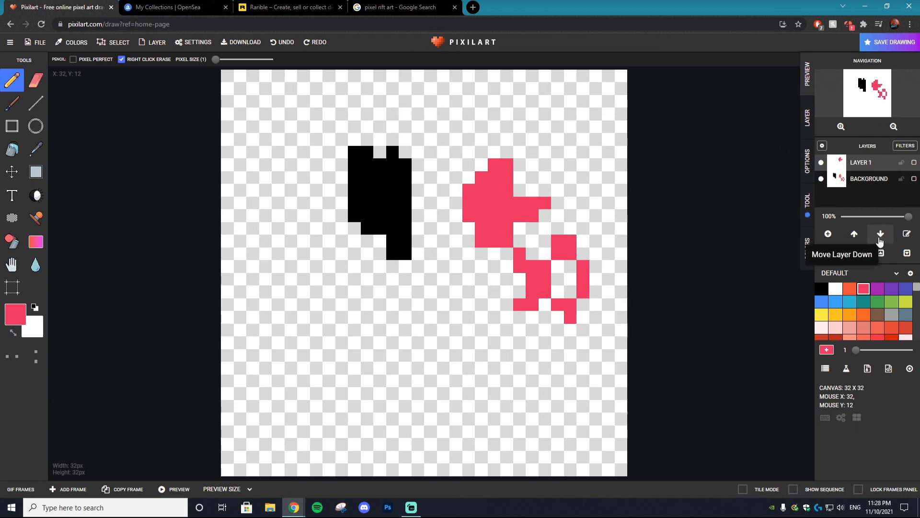
click(880, 233)
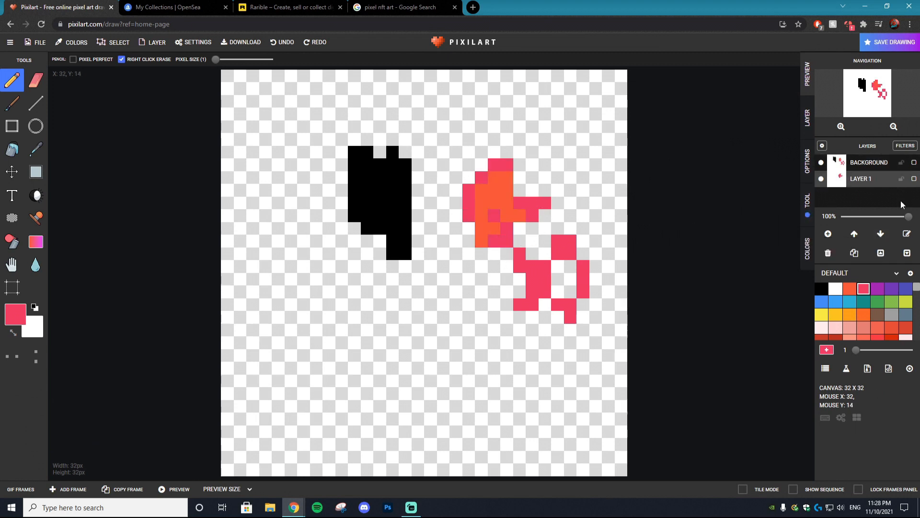
mouse_move(854, 234)
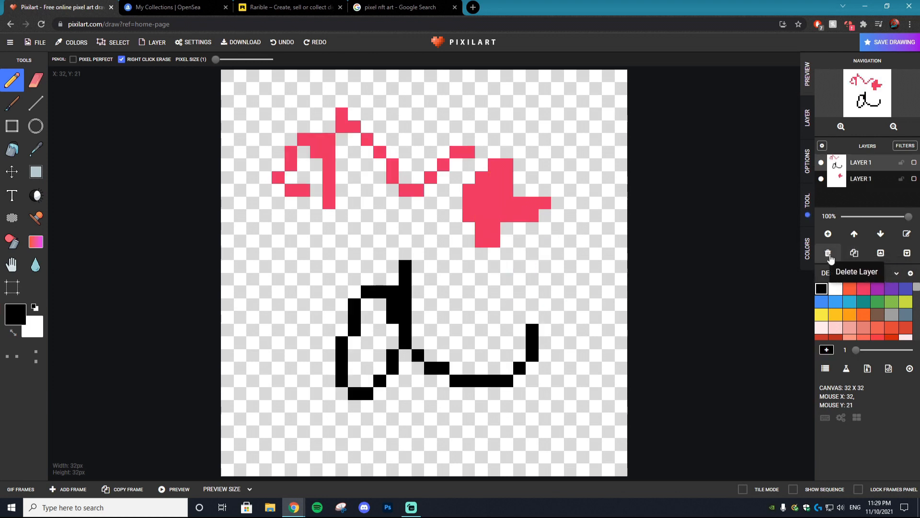
click(828, 253)
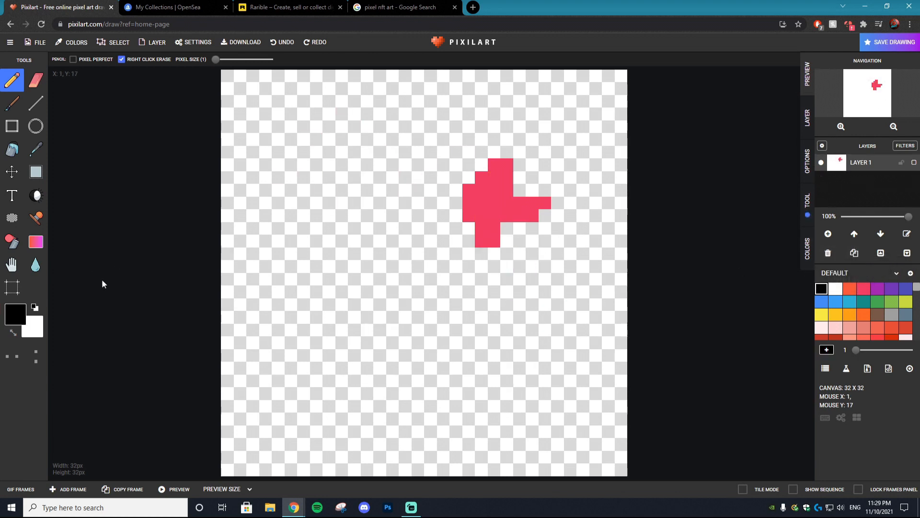
Spray loose green blotches over the solid blue canvas on a second layer.
click(12, 242)
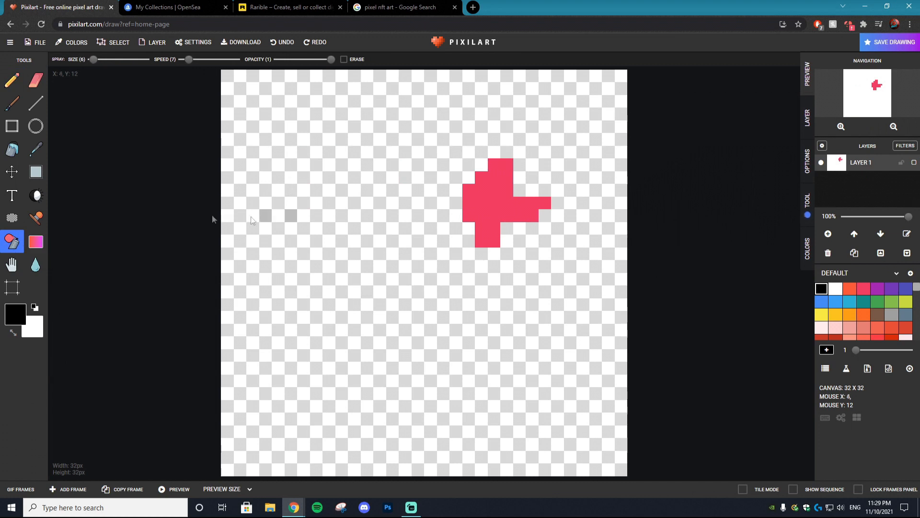
mouse_move(198, 303)
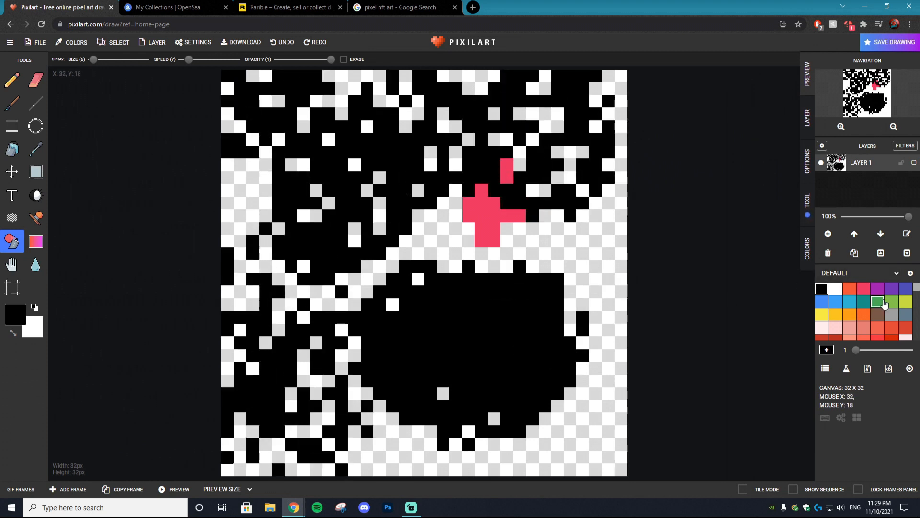
click(828, 233)
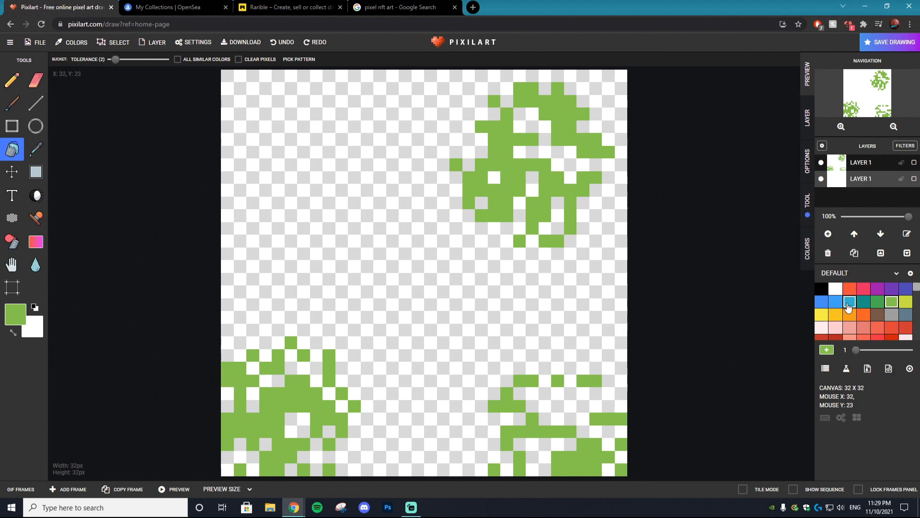
click(456, 354)
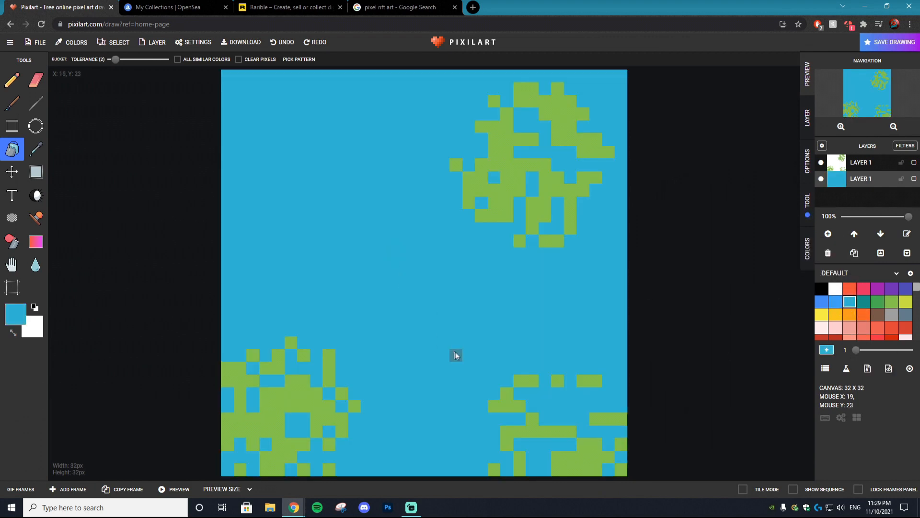
mouse_move(468, 292)
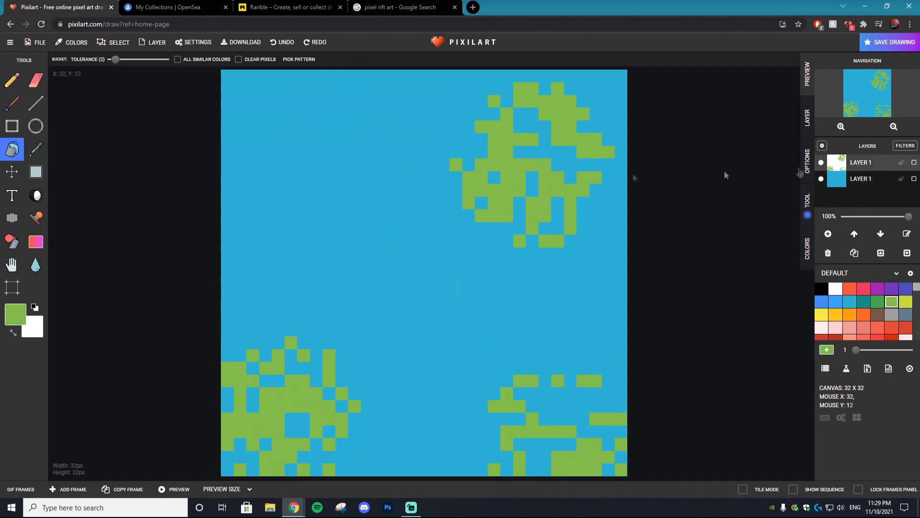
click(380, 256)
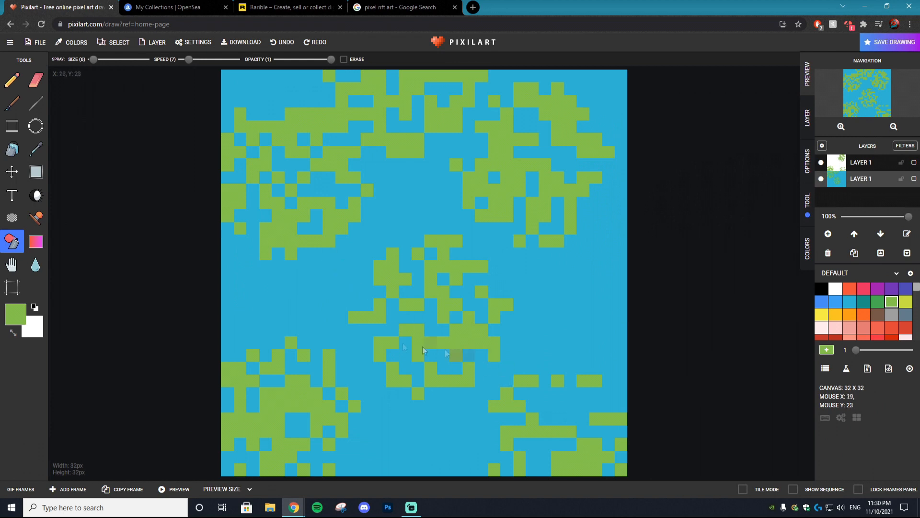
mouse_move(36, 242)
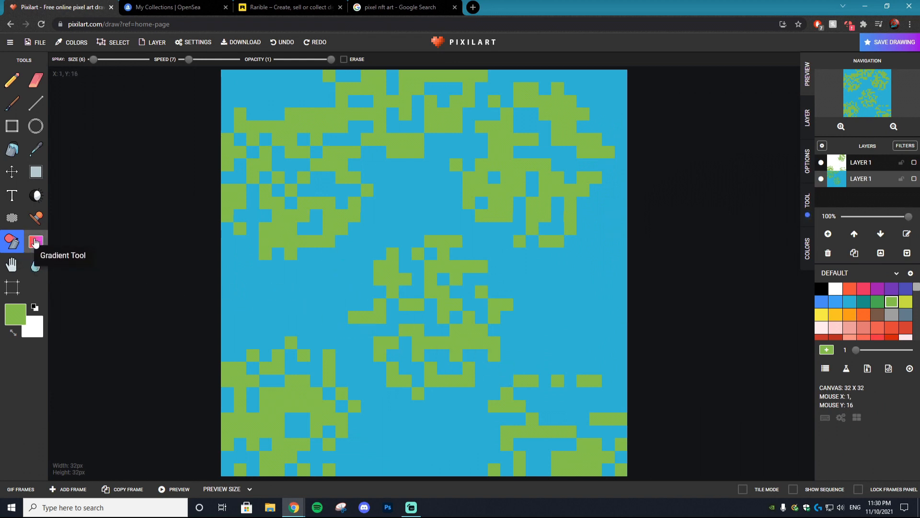
Choose the Gradient tool with blue as its secondary colour.
click(35, 242)
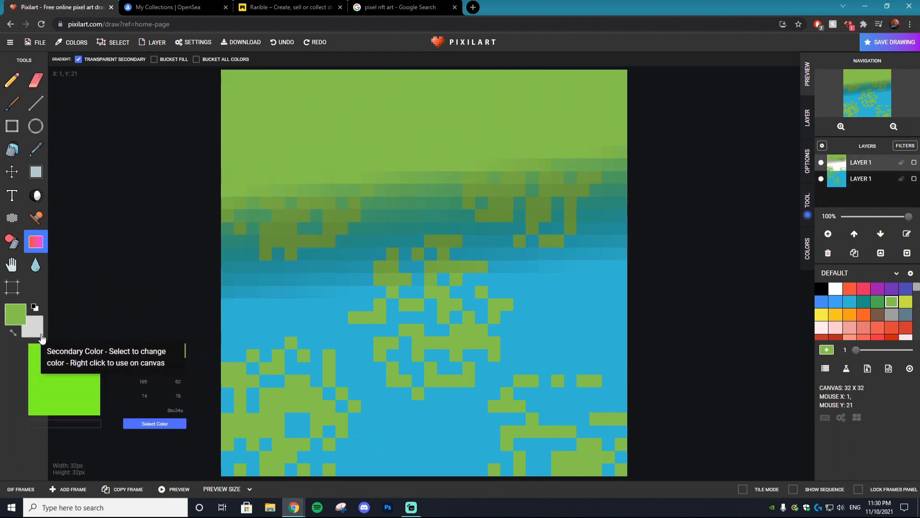
click(32, 326)
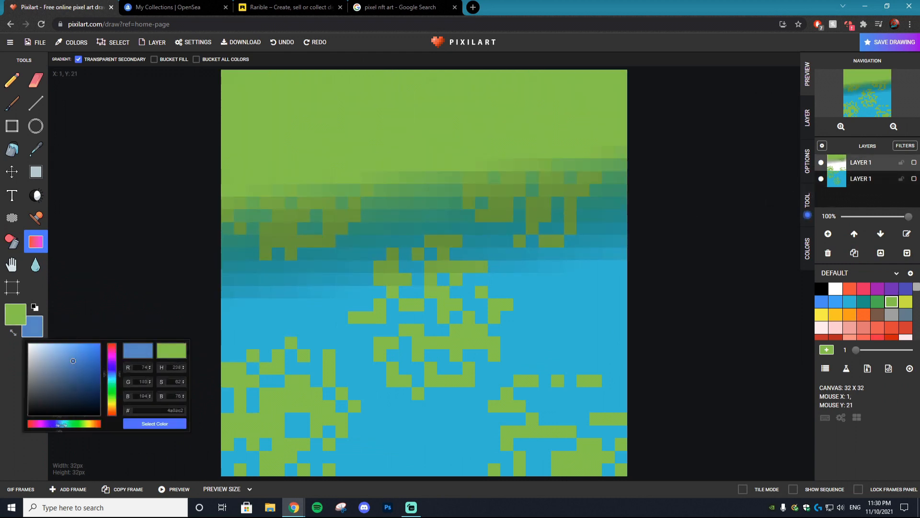
click(79, 381)
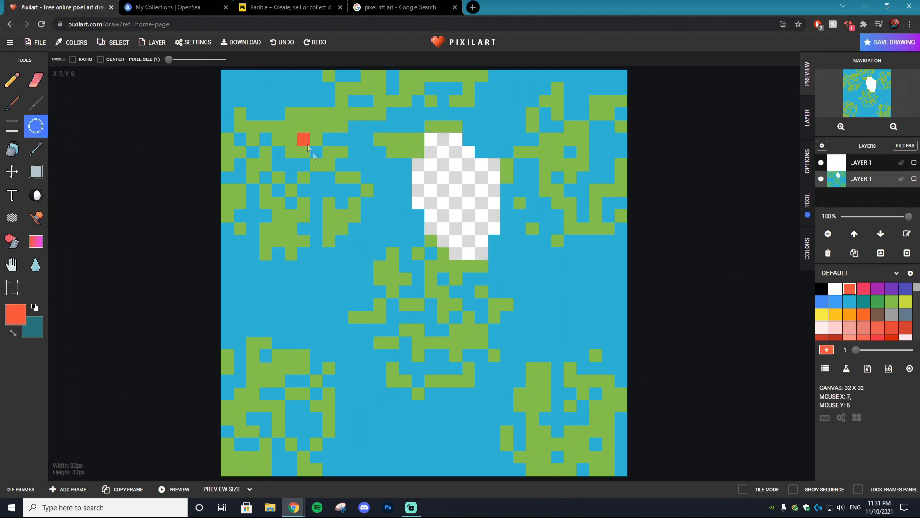
Doodle an orange circle and black VIRAL KINGDOM lettering, then return to the Pencil.
drag(304, 140, 543, 376)
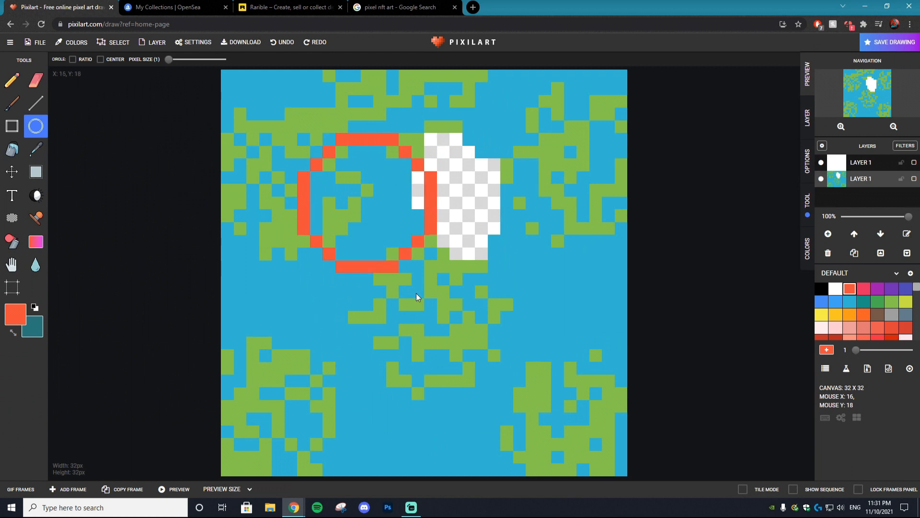
click(11, 126)
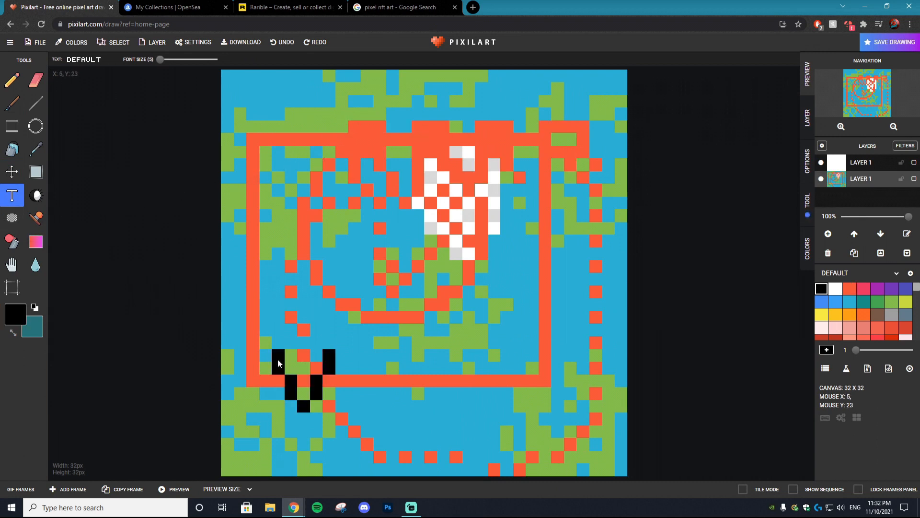
text(VIRAL KINGDOM)
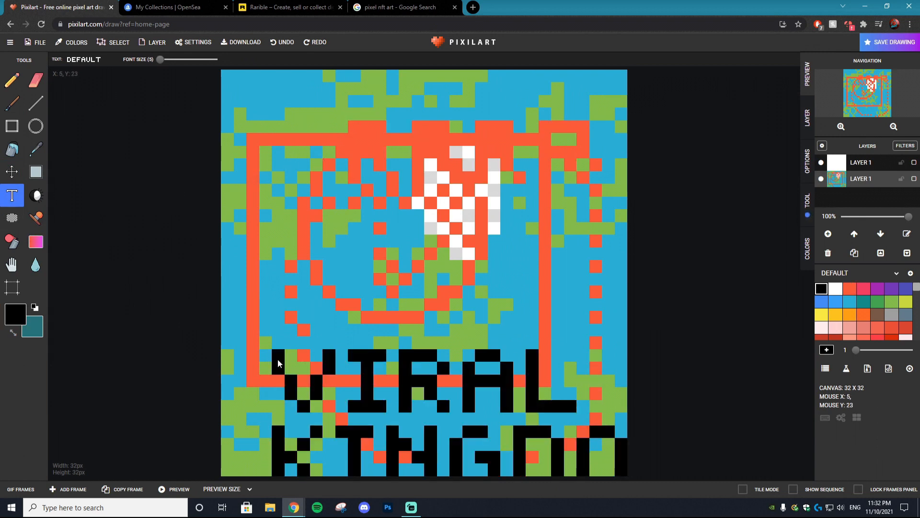
mouse_move(656, 411)
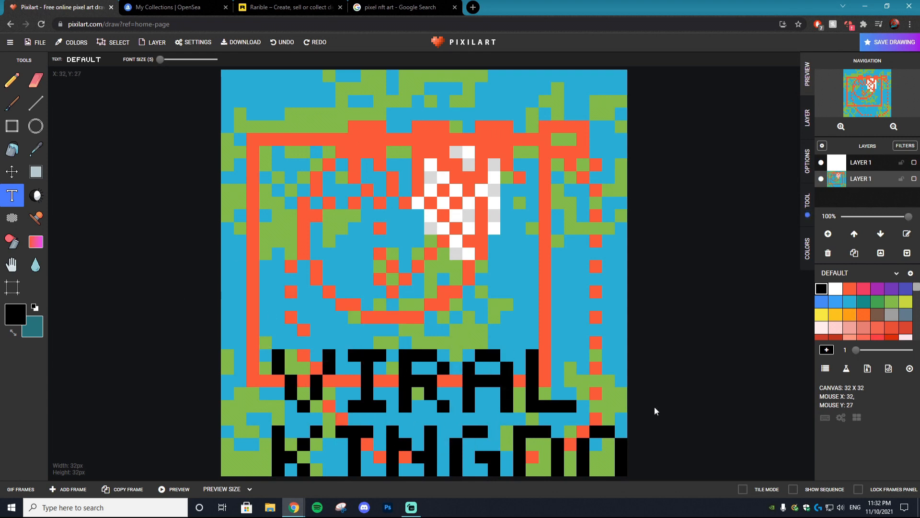
click(12, 80)
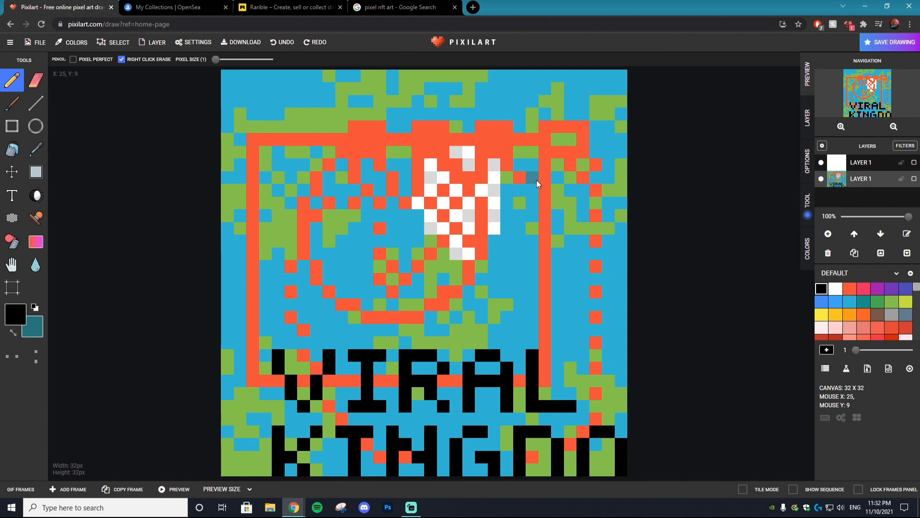
mouse_move(522, 194)
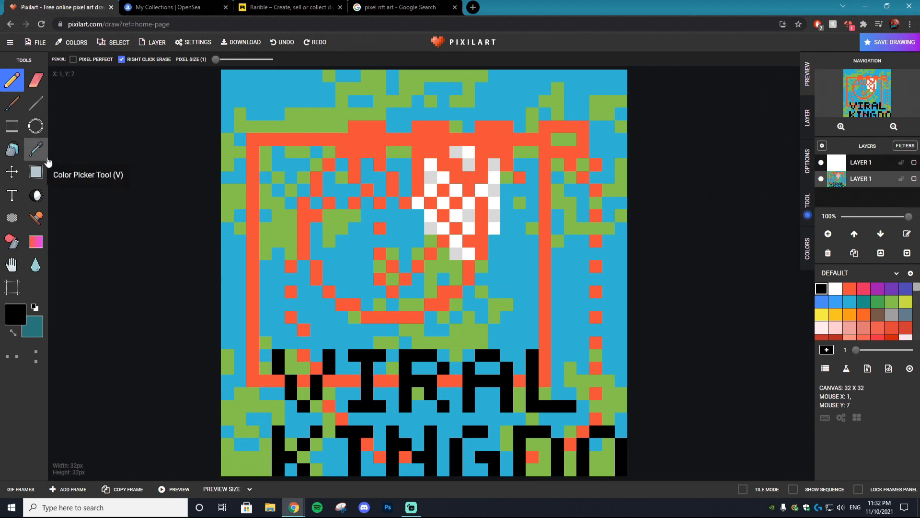
mouse_move(780, 175)
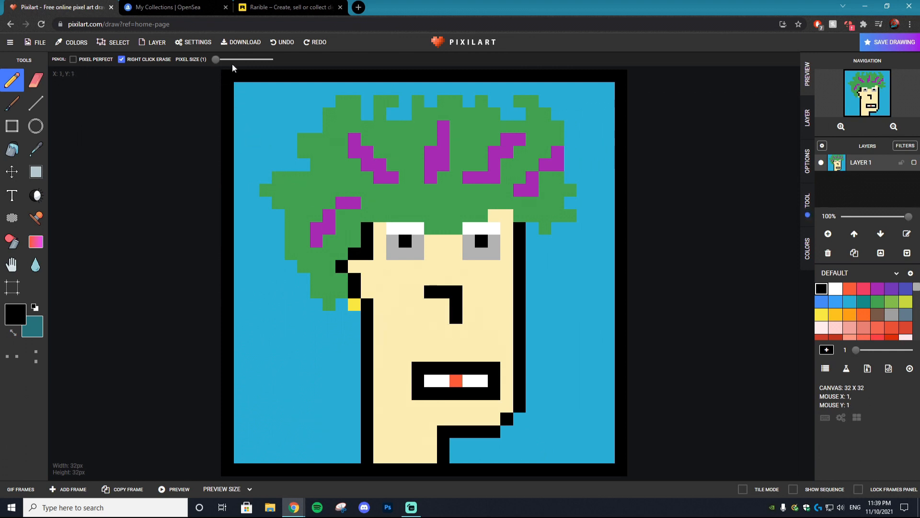
mouse_move(239, 44)
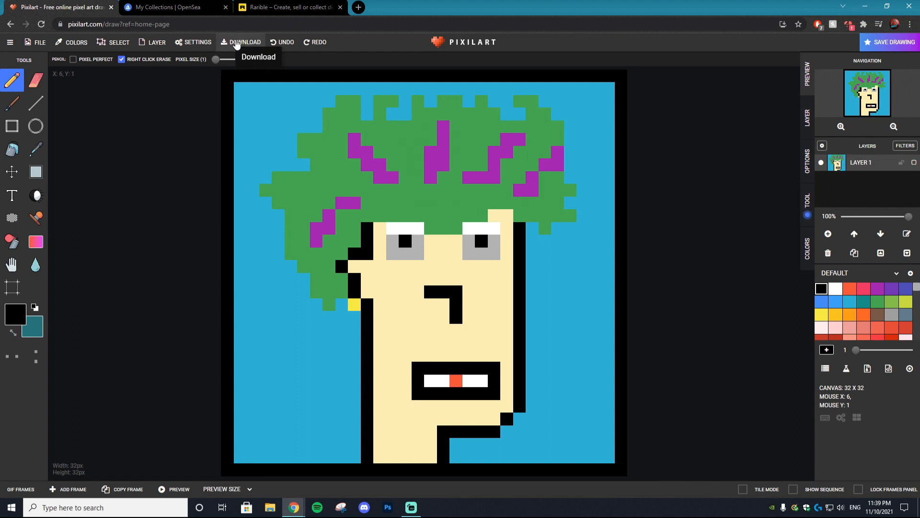
Raise the export scale to x32 (1024x1024) and download the portrait as PNG.
click(243, 41)
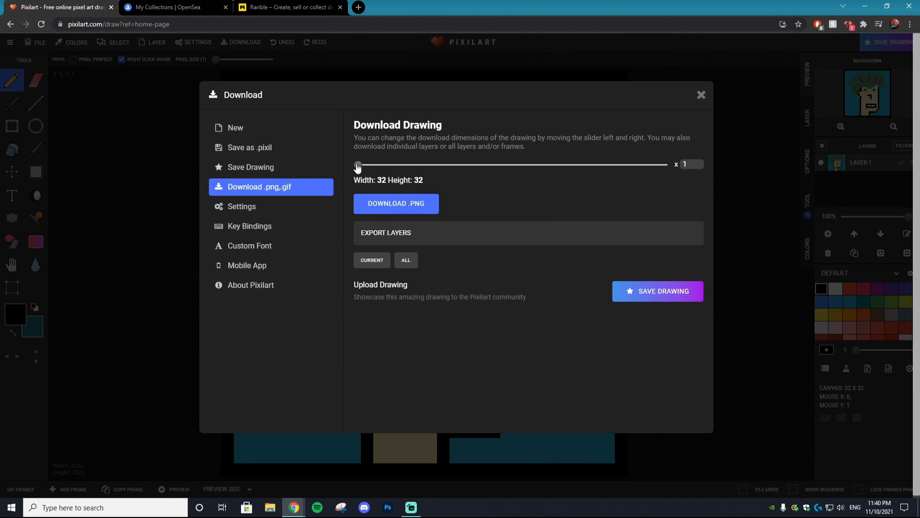
drag(357, 164, 366, 164)
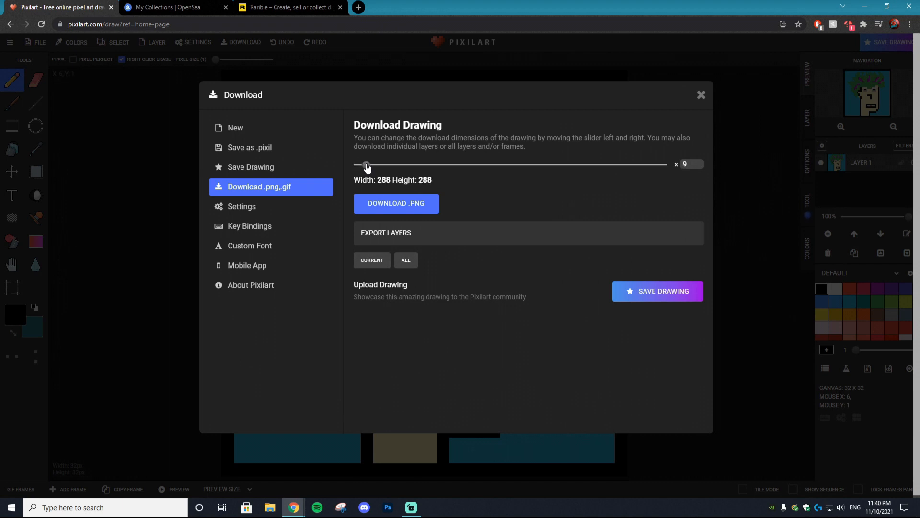
drag(365, 164, 373, 164)
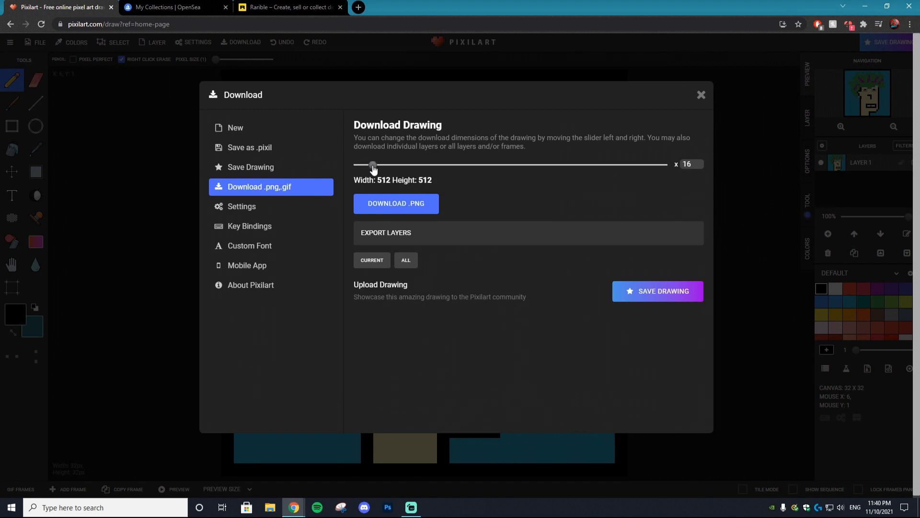
drag(373, 164, 388, 164)
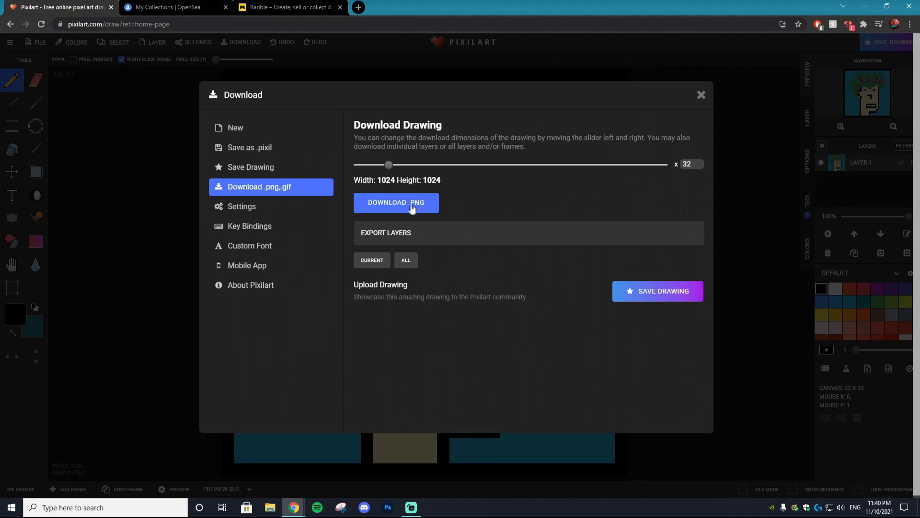
click(396, 202)
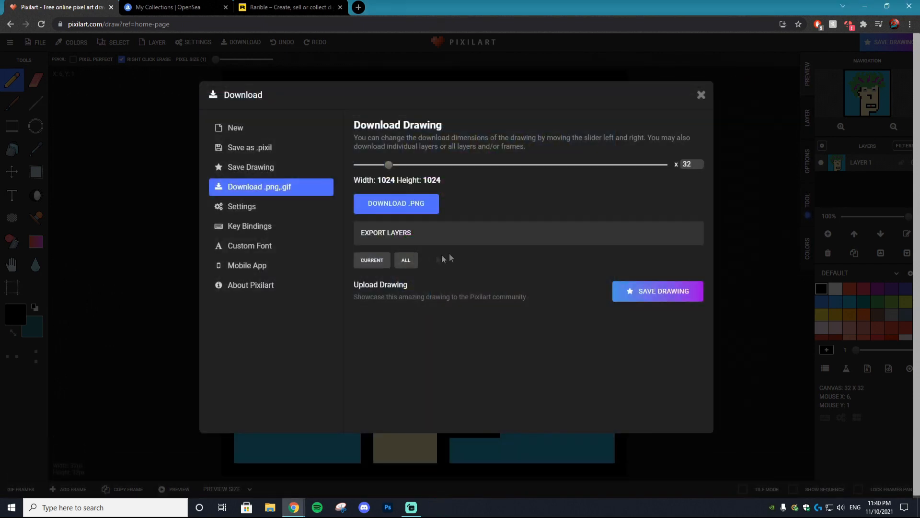
mouse_move(485, 248)
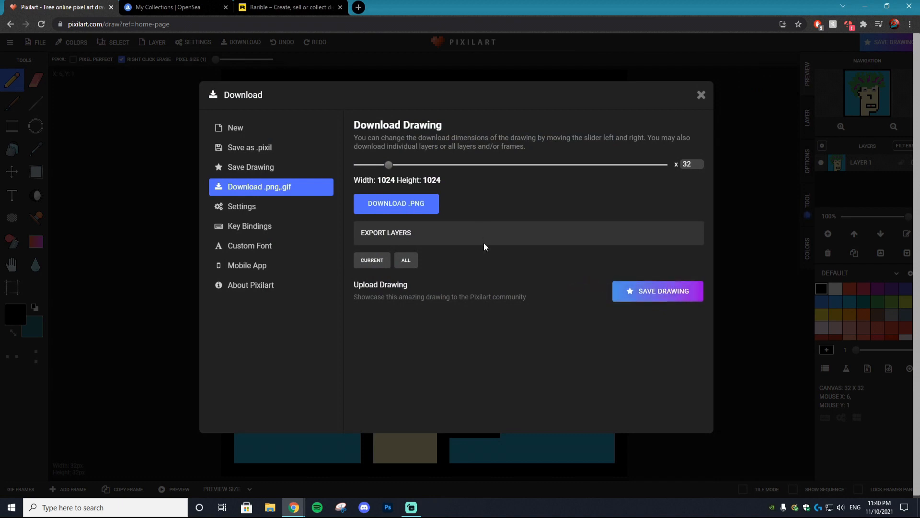
mouse_move(702, 94)
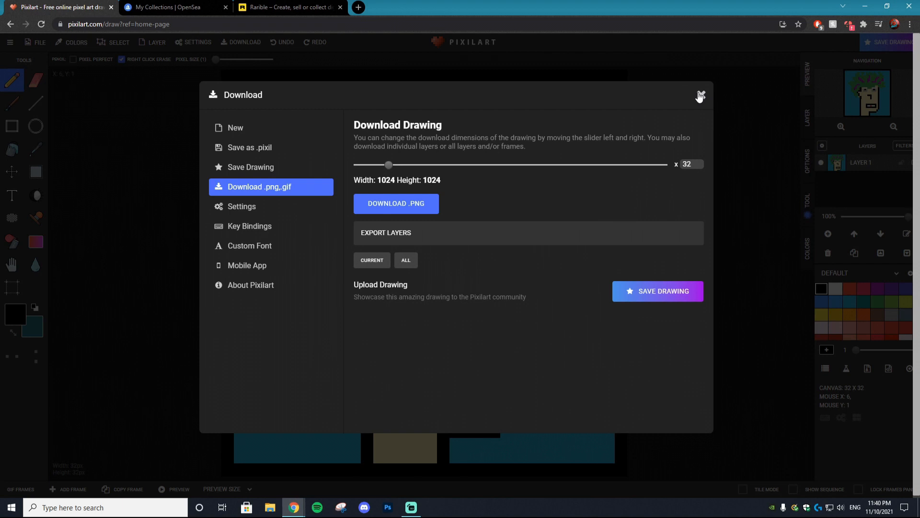
Switch to OpenSea and show the connected wallet's $207.45 balances.
click(165, 8)
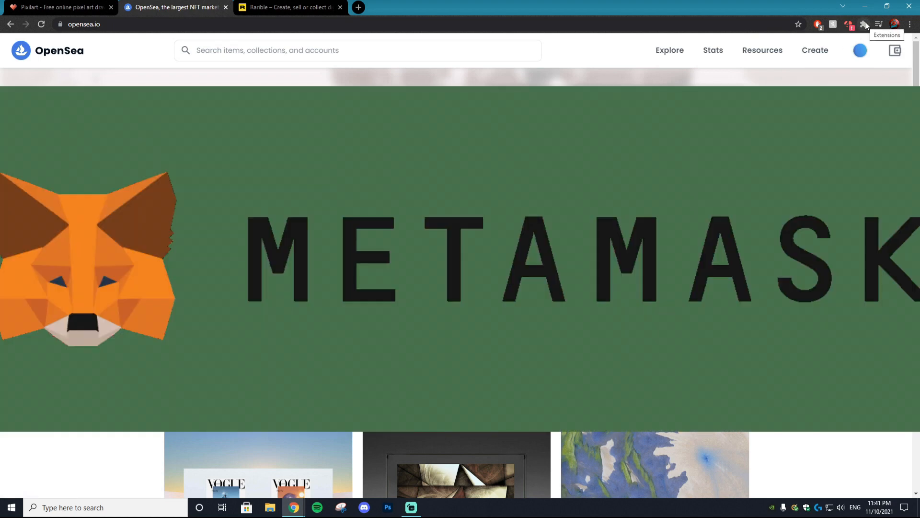
click(865, 24)
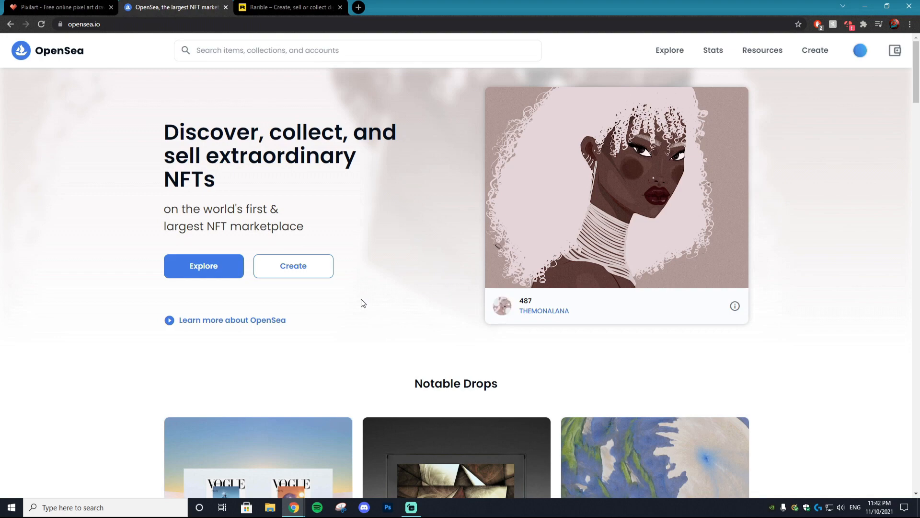
click(896, 50)
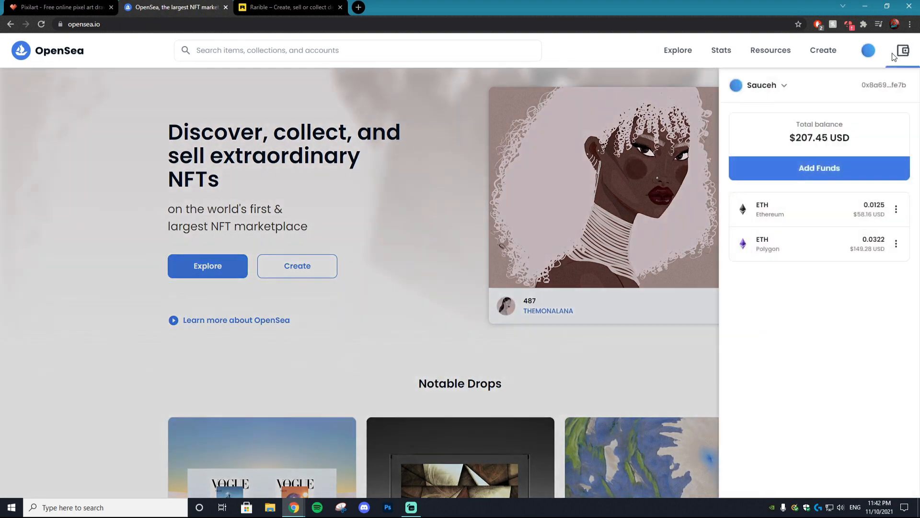
mouse_move(852, 276)
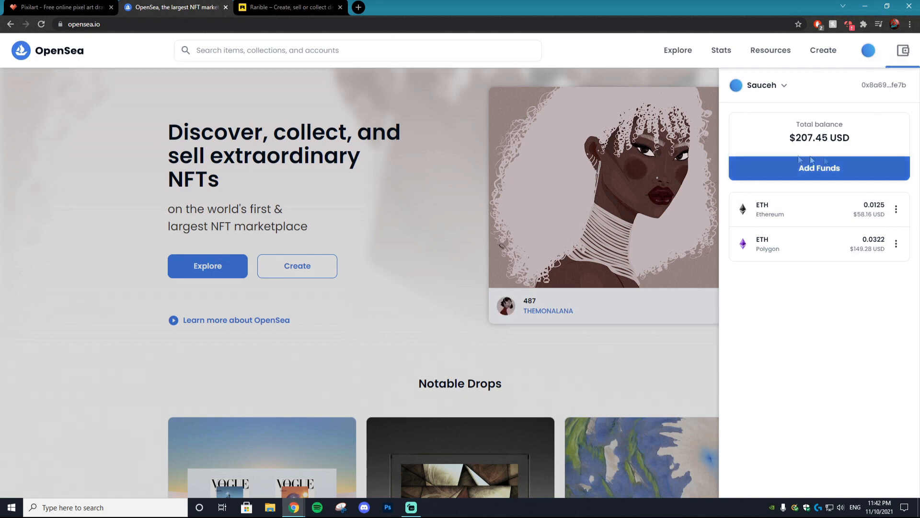
mouse_move(346, 253)
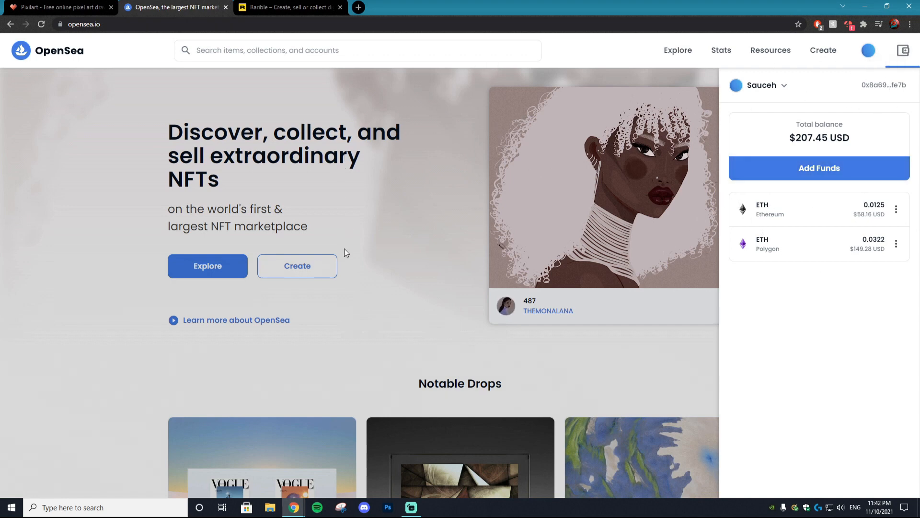
mouse_move(83, 88)
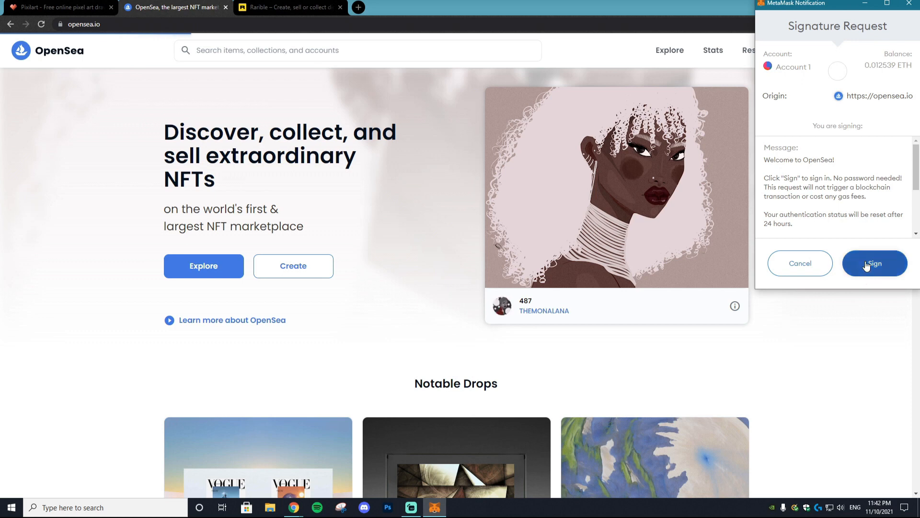
Upload the punk PNG as the item image and name it Tutorial Punk.
click(874, 263)
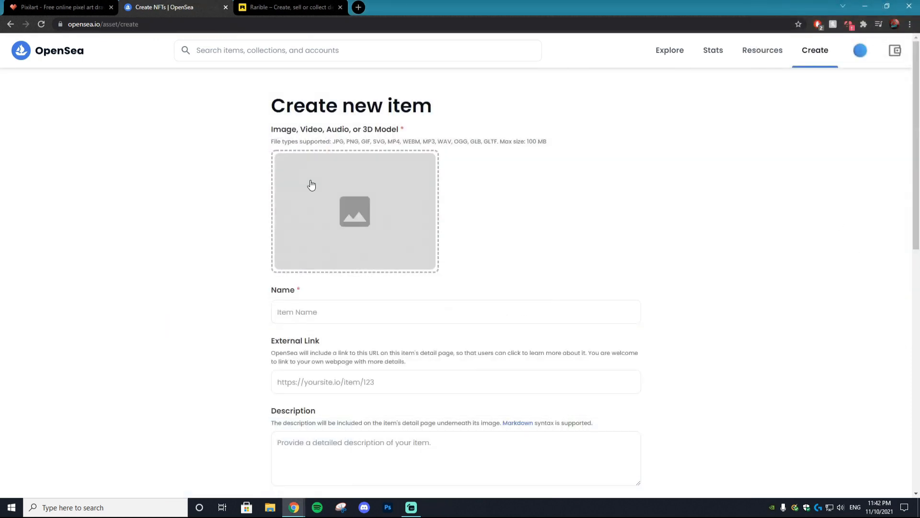
mouse_move(349, 205)
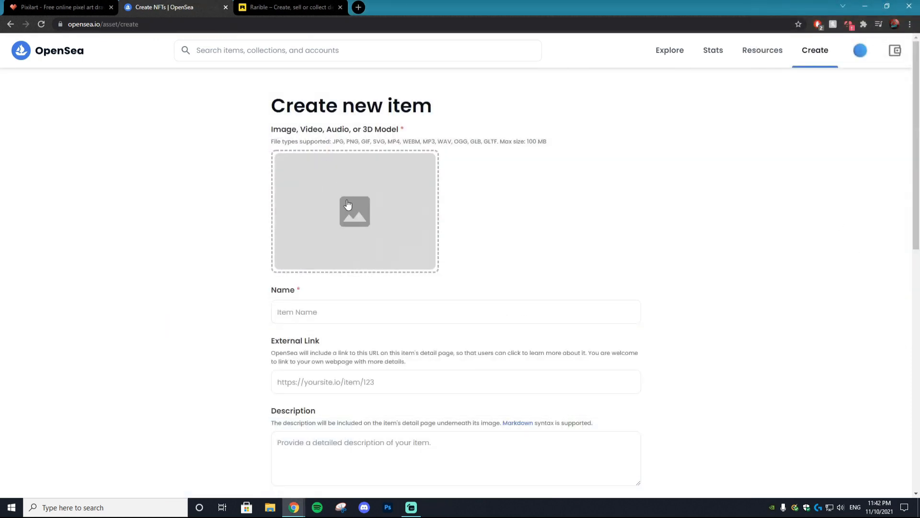
mouse_move(361, 221)
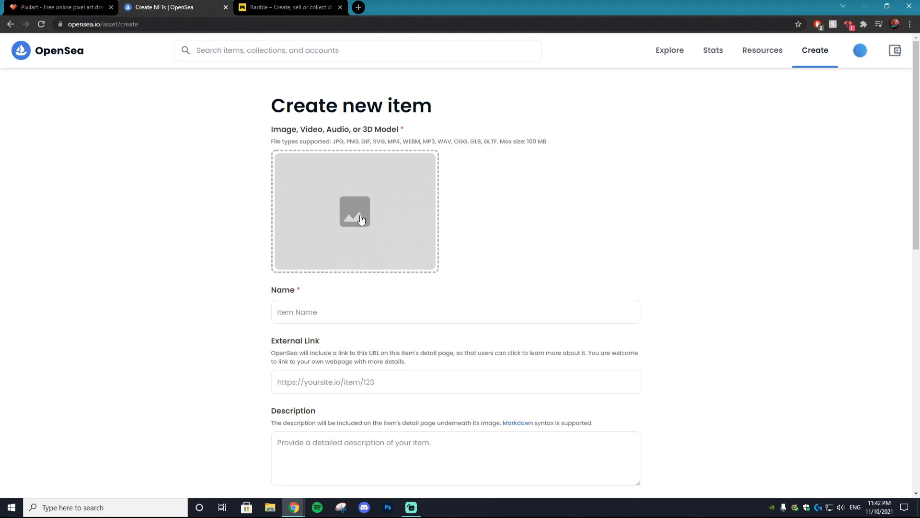
click(355, 212)
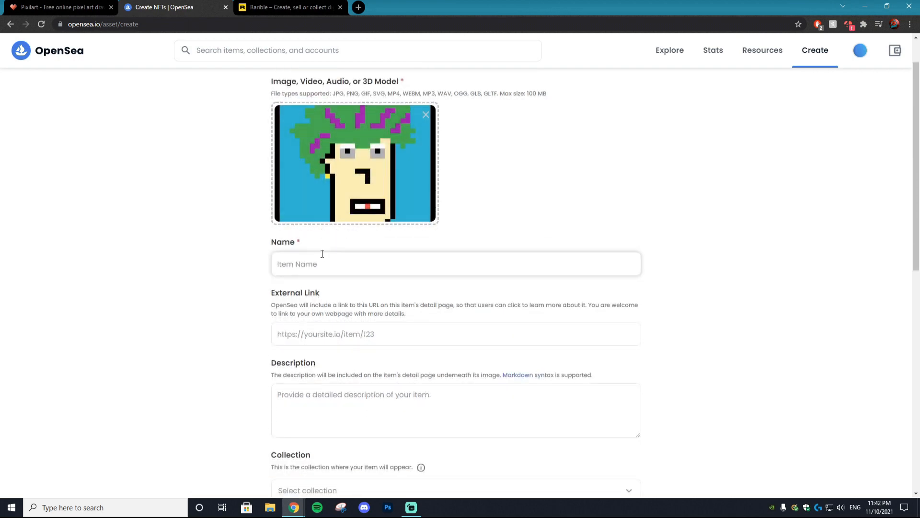
text(Tutorial Punk)
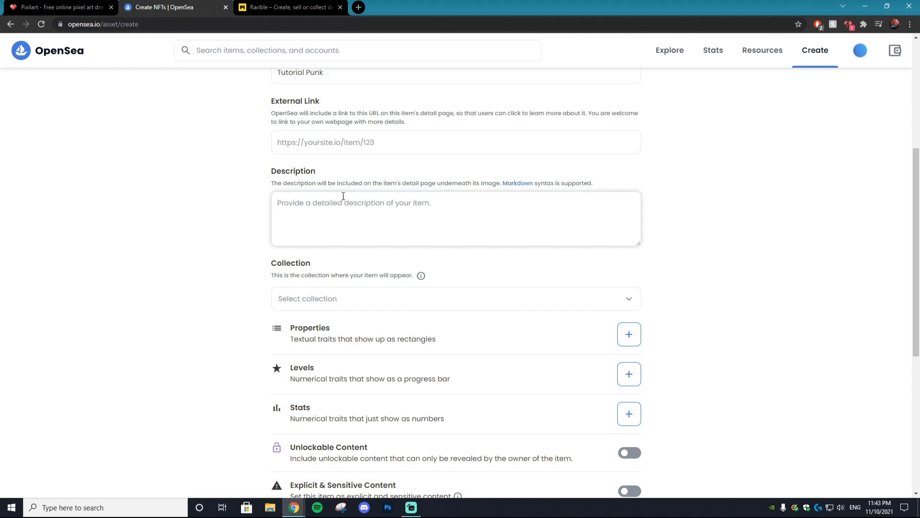
scroll(down, 3)
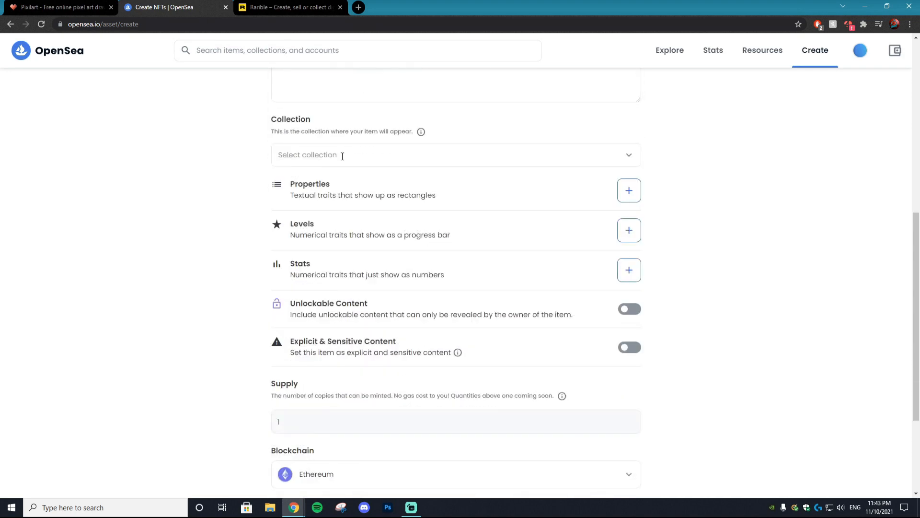
mouse_move(616, 158)
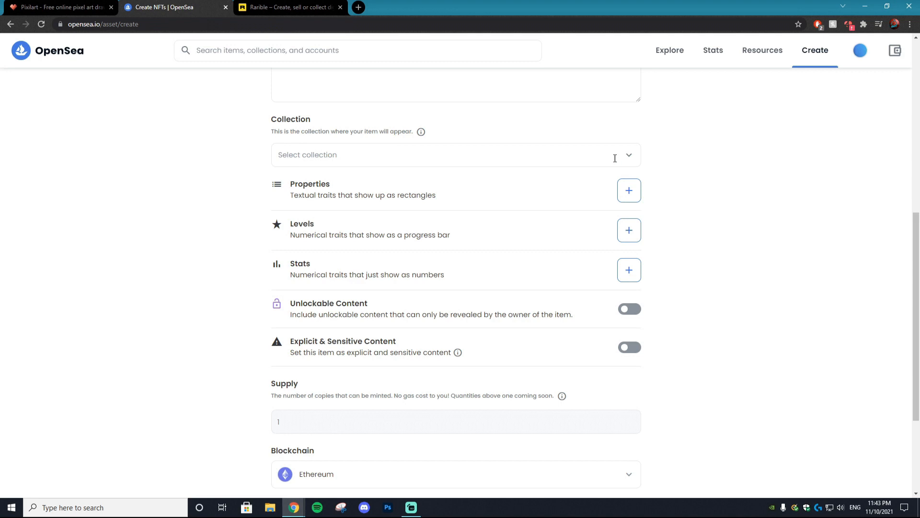
mouse_move(634, 158)
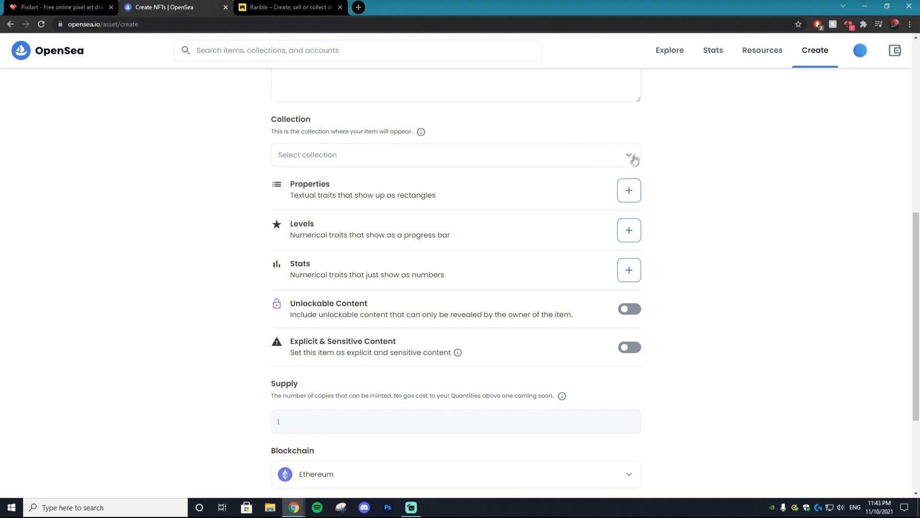
mouse_move(669, 174)
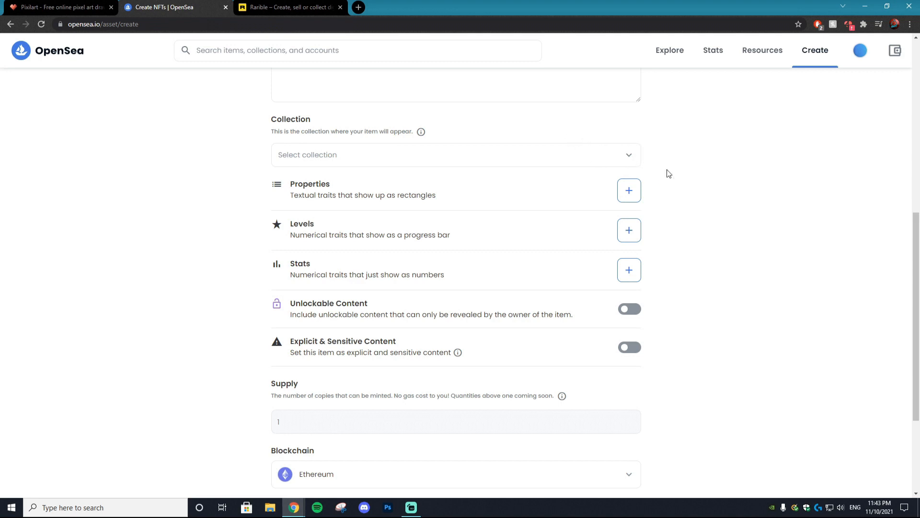
mouse_move(632, 197)
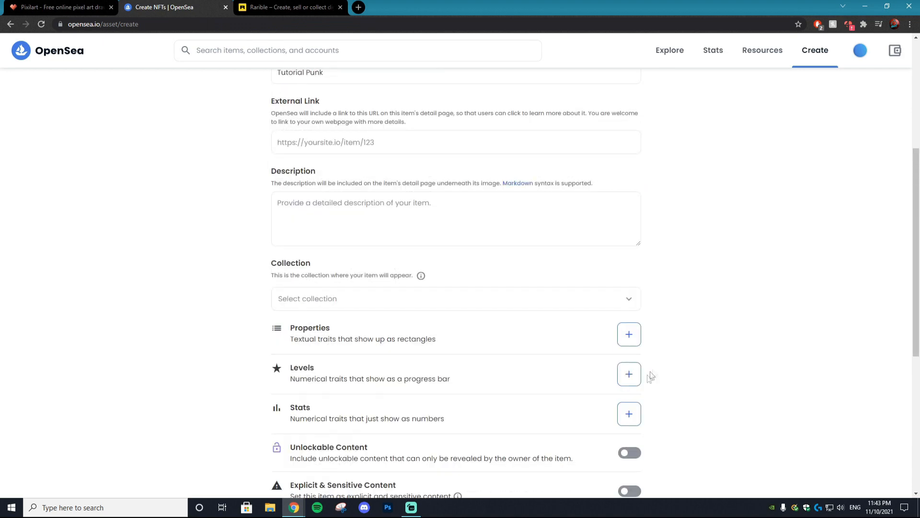
mouse_move(631, 341)
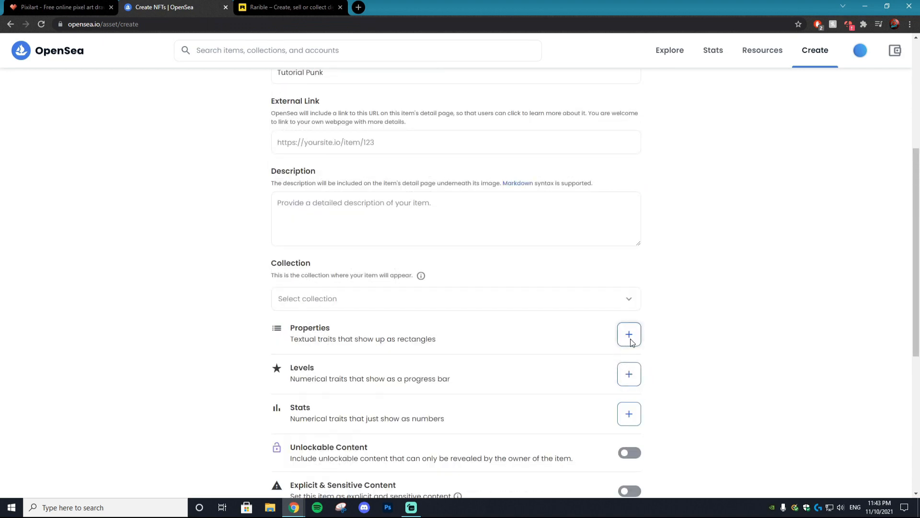
Add property rows Hair/Green and Colour/Tan.
click(628, 334)
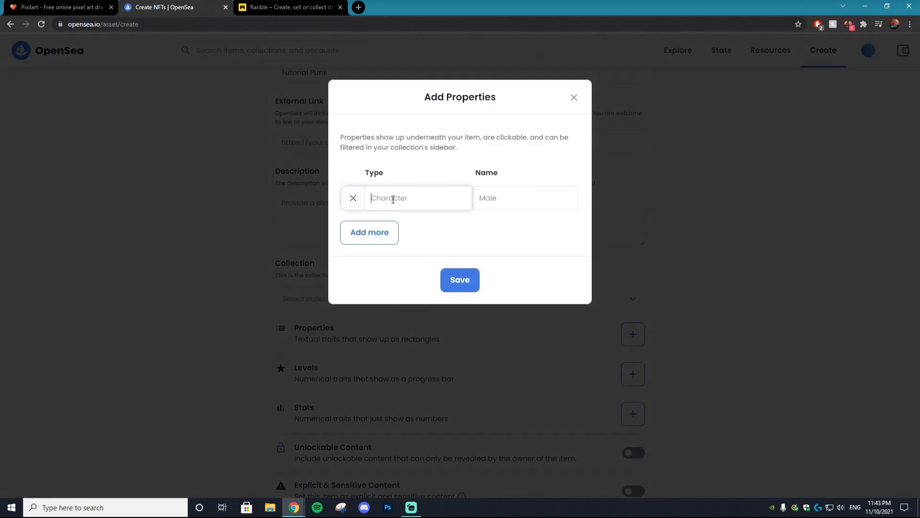
text(Hai)
click(526, 197)
text(G)
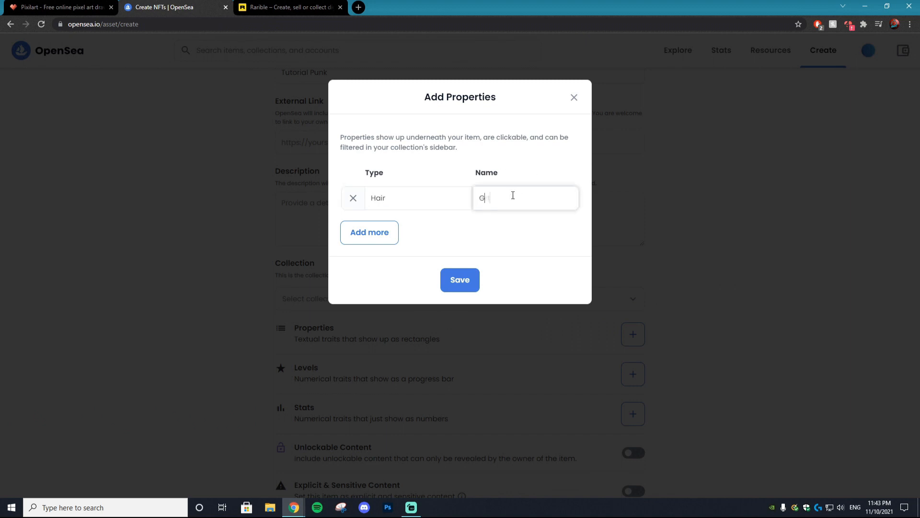
text(reen)
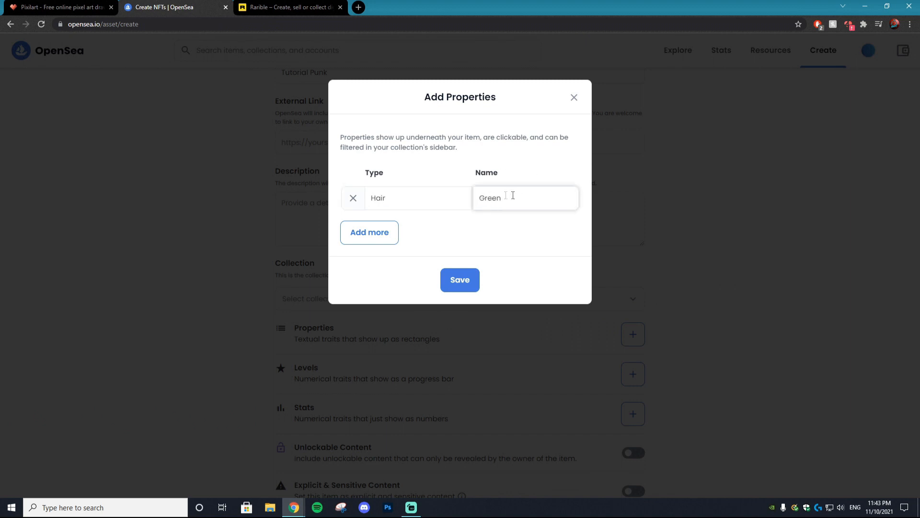
click(370, 232)
text(Colour)
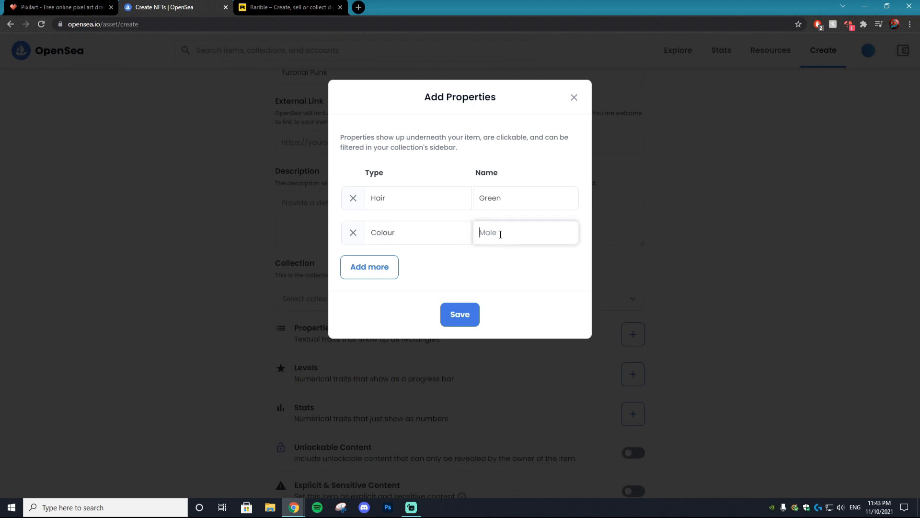
text(Peal)
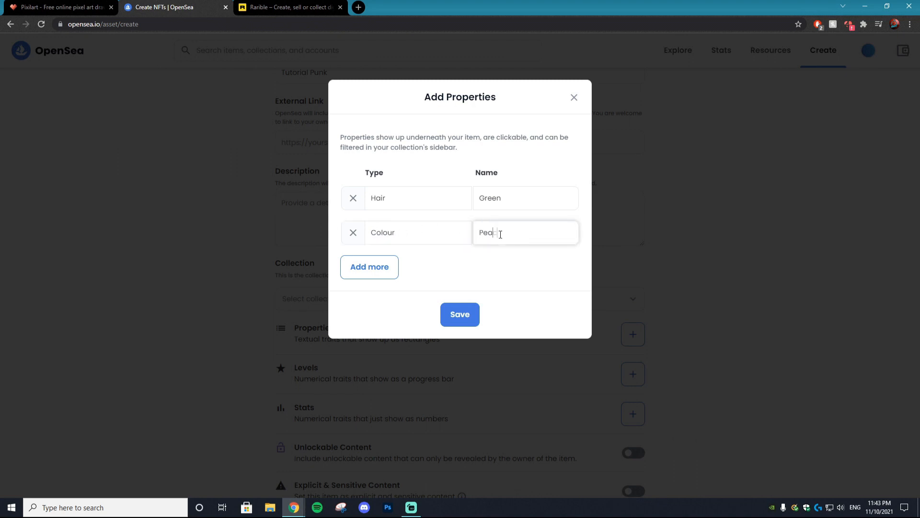
text(Tan)
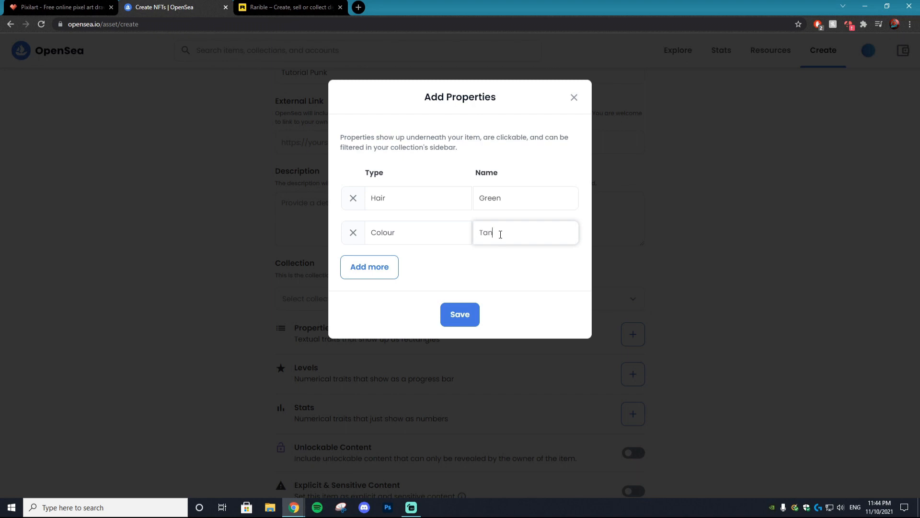
Add a third row Earing/Yellow and save the three traits.
click(369, 267)
text(Ear)
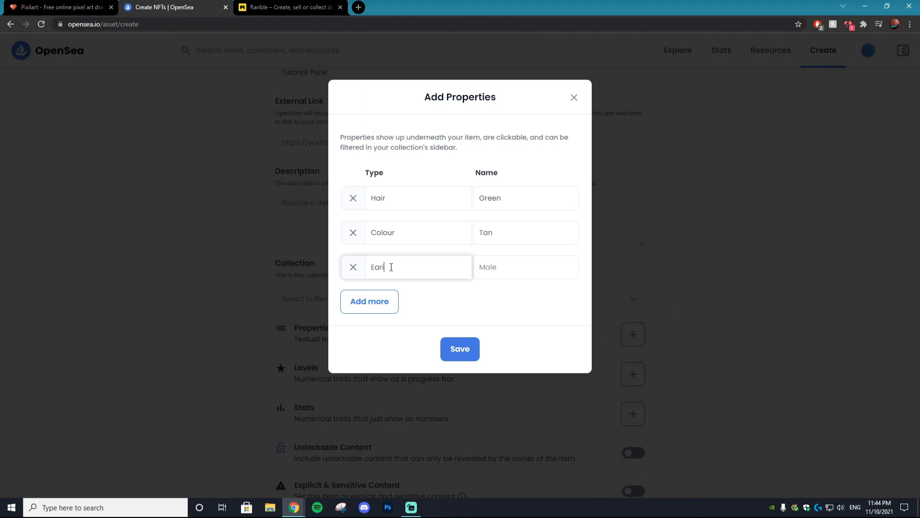
text(h)
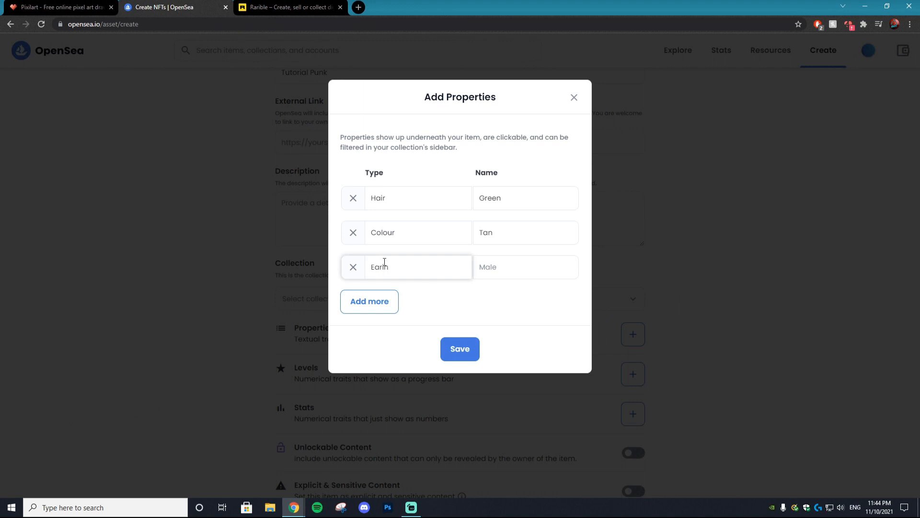
click(525, 267)
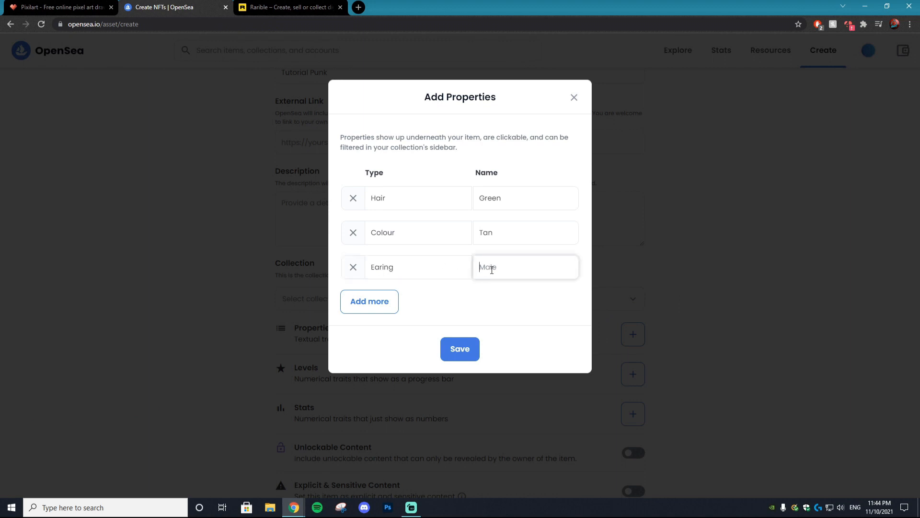
text(Yellow)
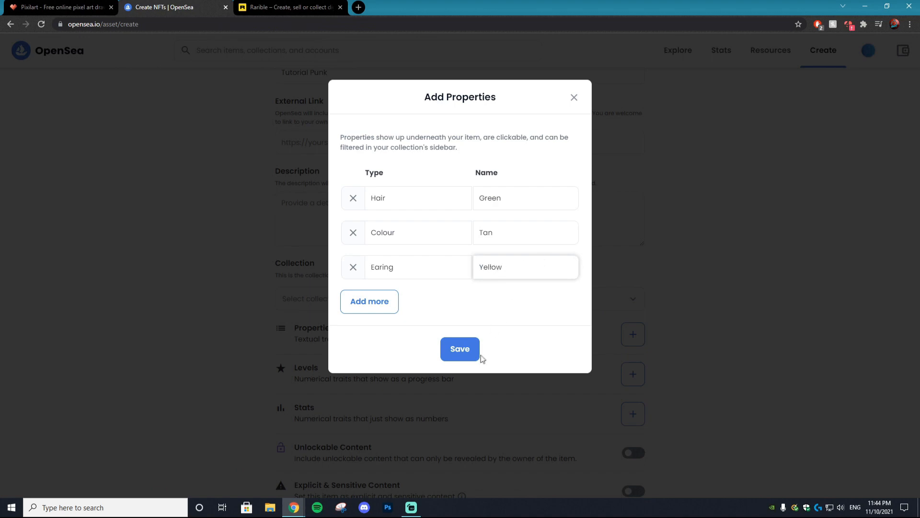
click(460, 349)
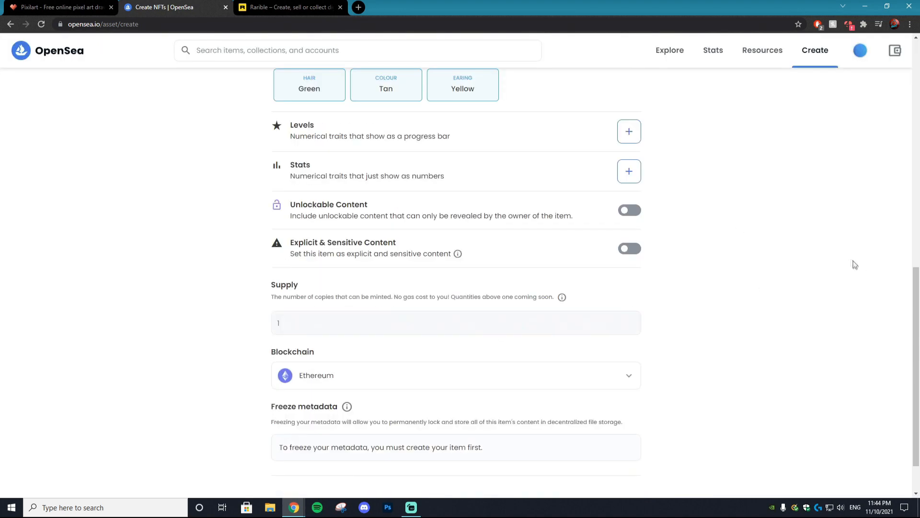
Switch the item's minting blockchain from Ethereum to Polygon on the creation form.
click(628, 131)
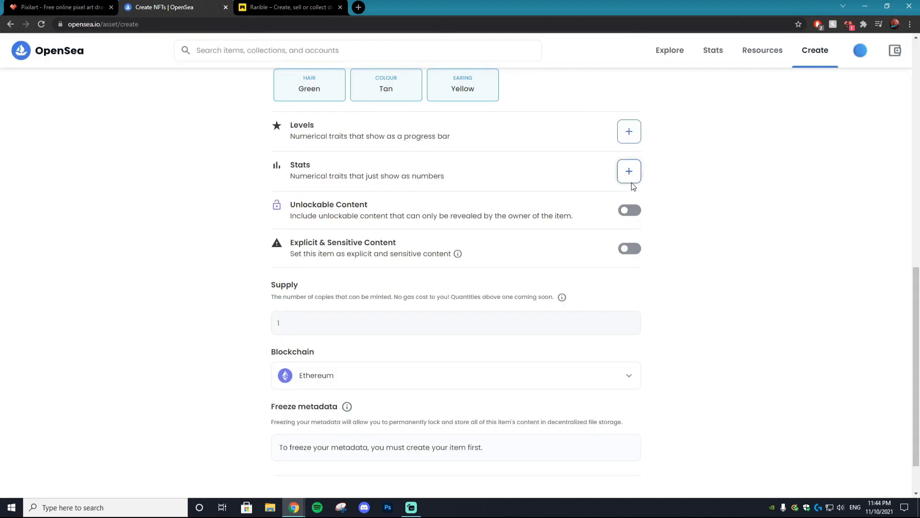
mouse_move(574, 100)
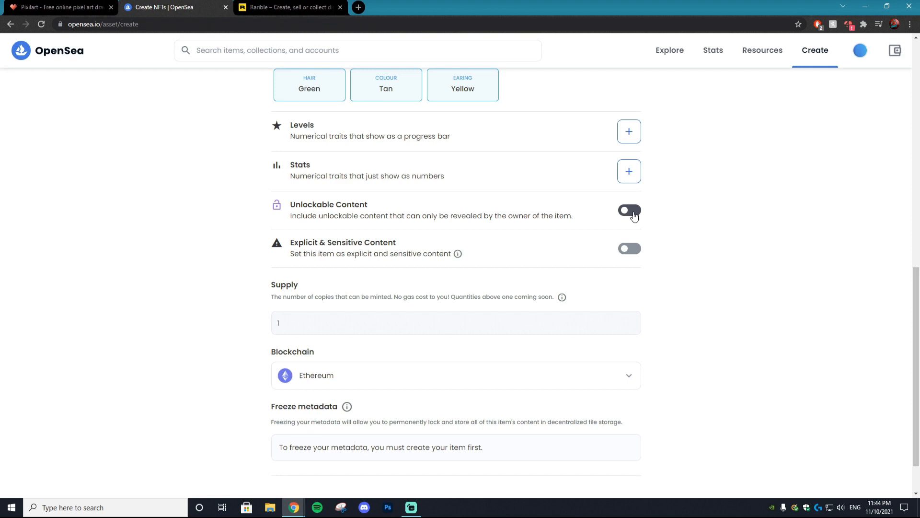
click(629, 210)
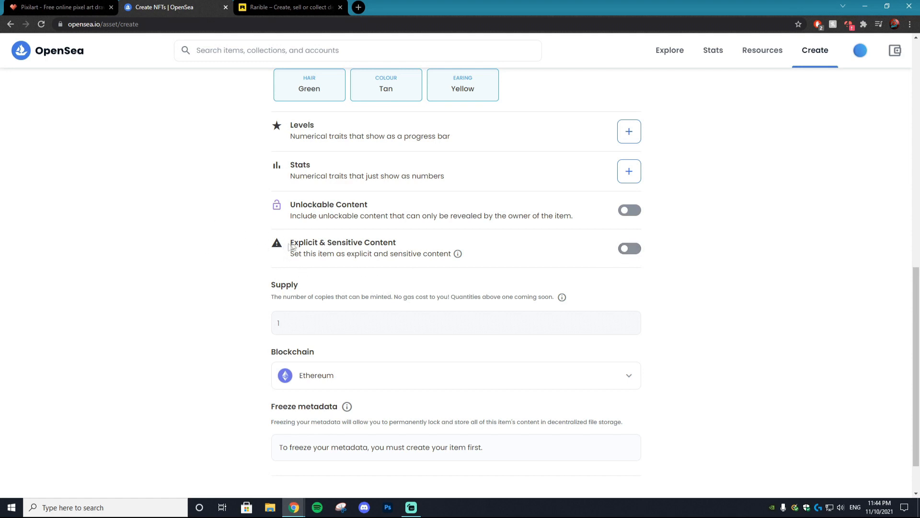
mouse_move(578, 286)
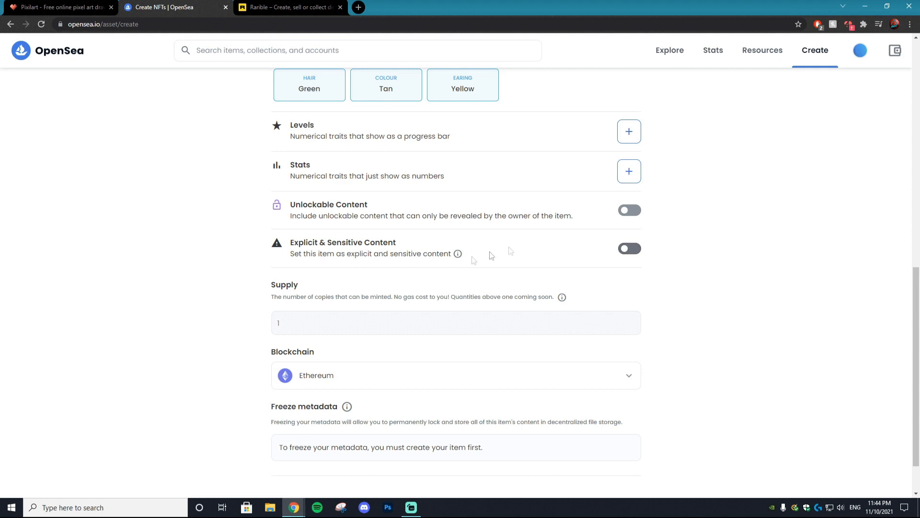
scroll(down, 3)
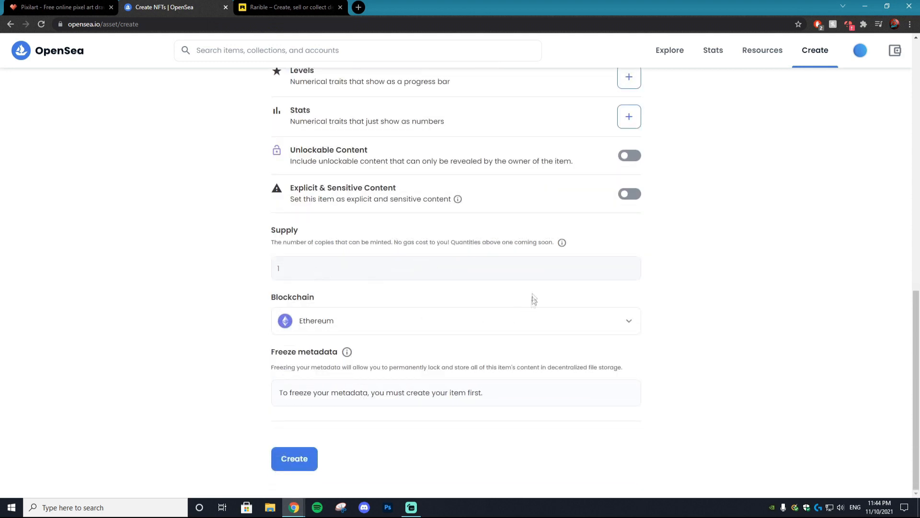
mouse_move(389, 321)
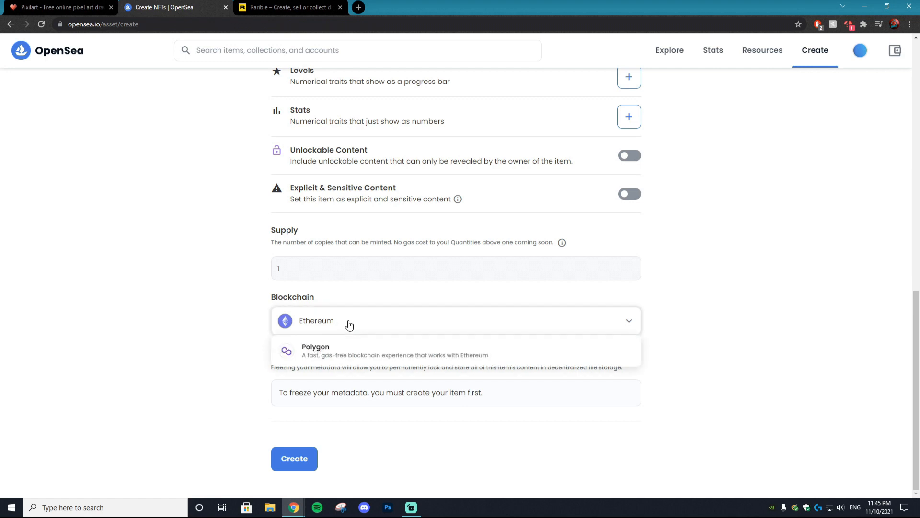
click(316, 351)
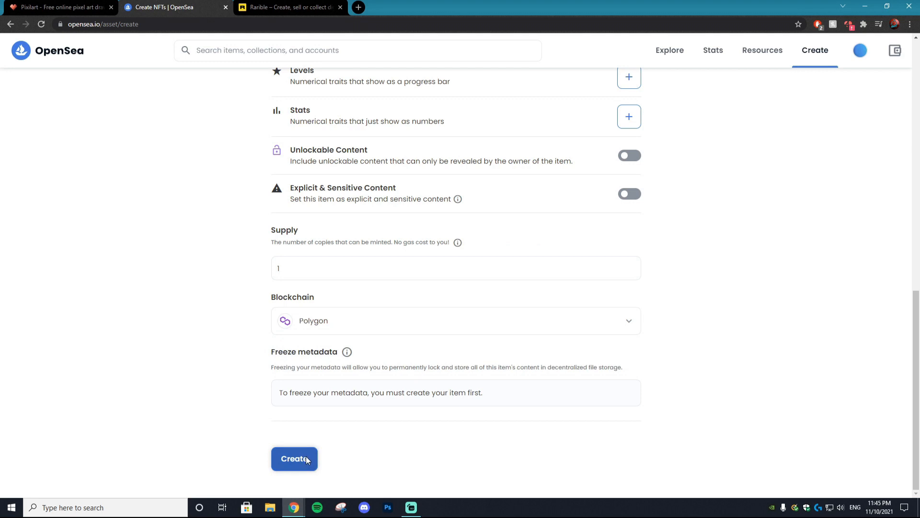
Create the Tutorial Punk item and dismiss the 'You created Tutorial Punk!' confirmation.
click(294, 458)
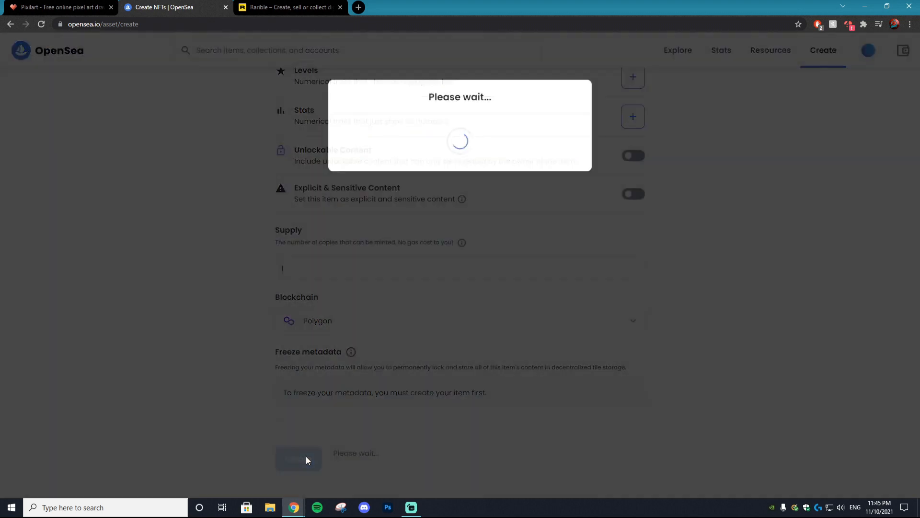
click(298, 458)
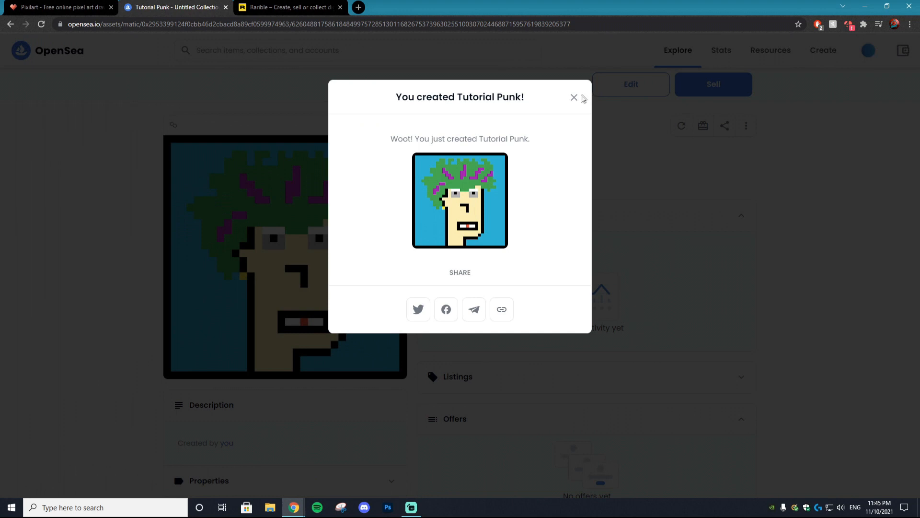
mouse_move(570, 106)
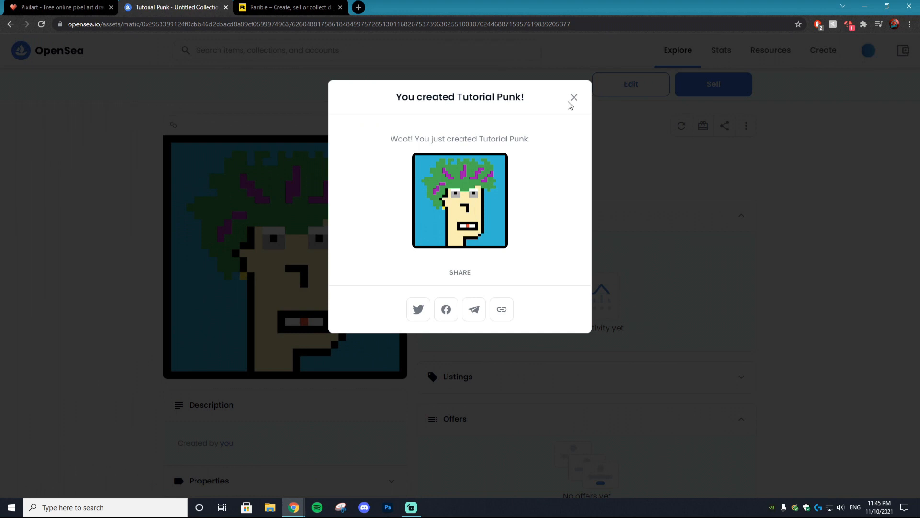
click(573, 97)
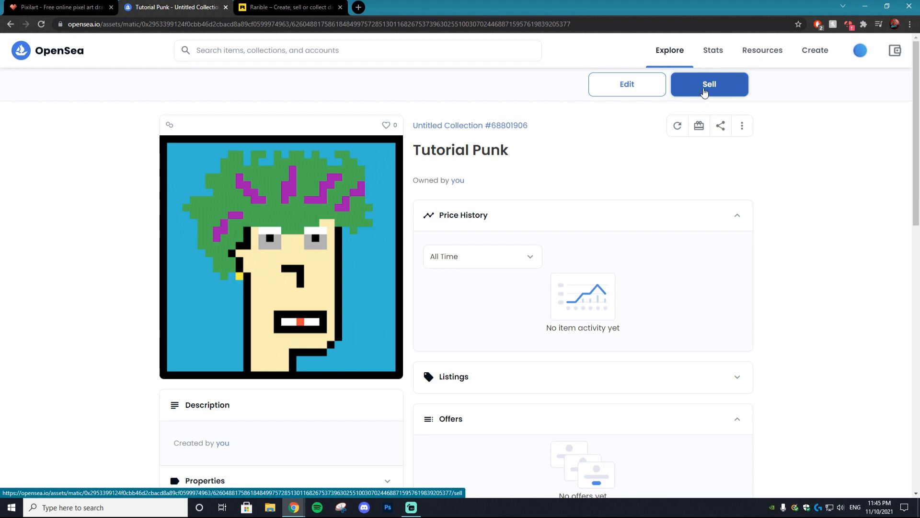
Start a sale listing for Tutorial Punk priced at 0.003 ETH.
click(709, 84)
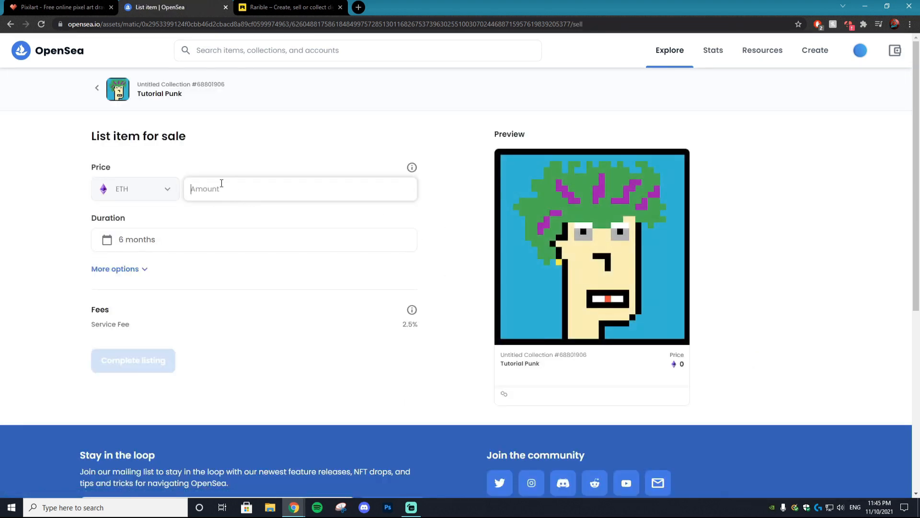
text(3)
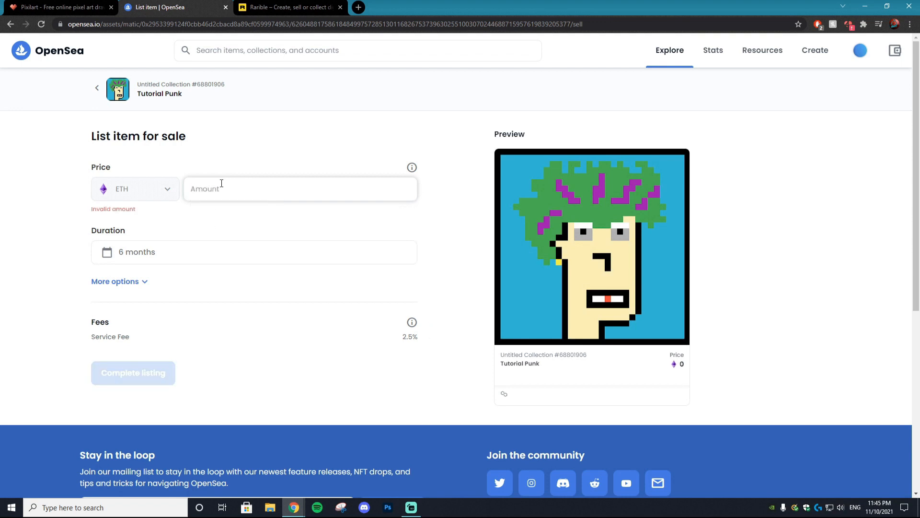
text(0.0)
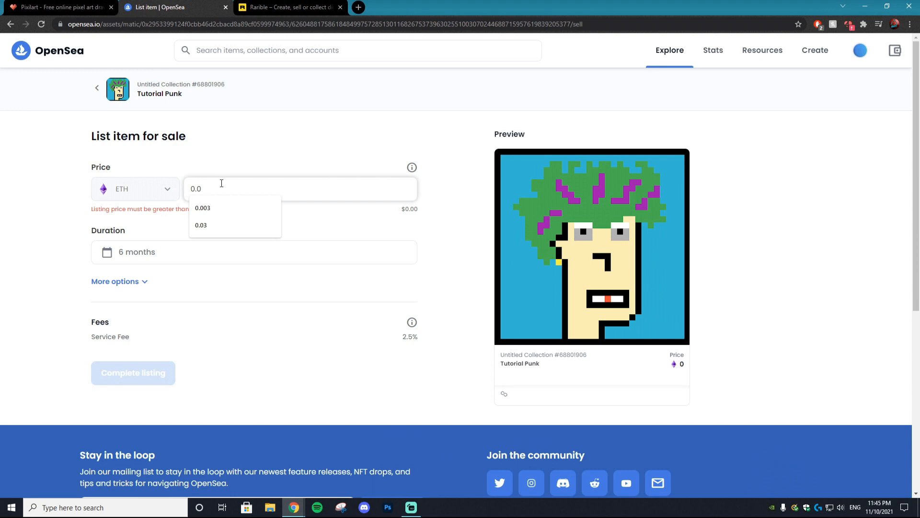
click(202, 207)
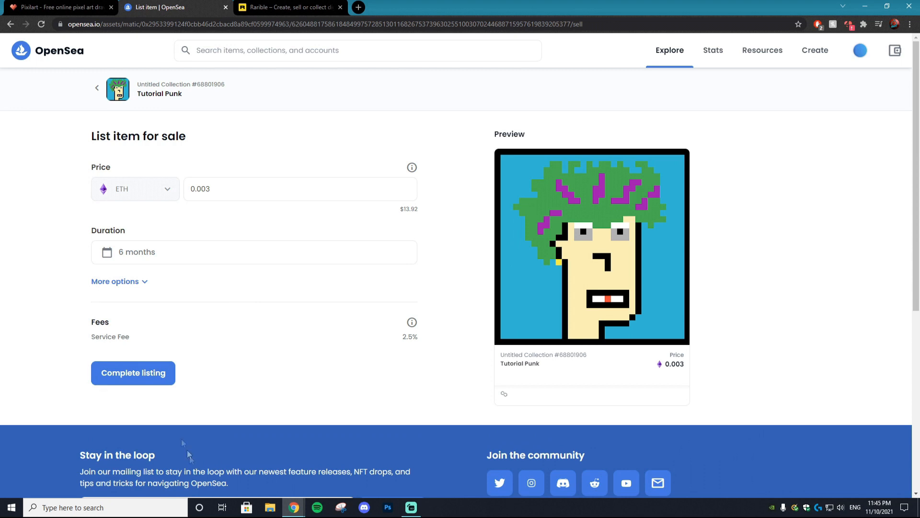
mouse_move(411, 391)
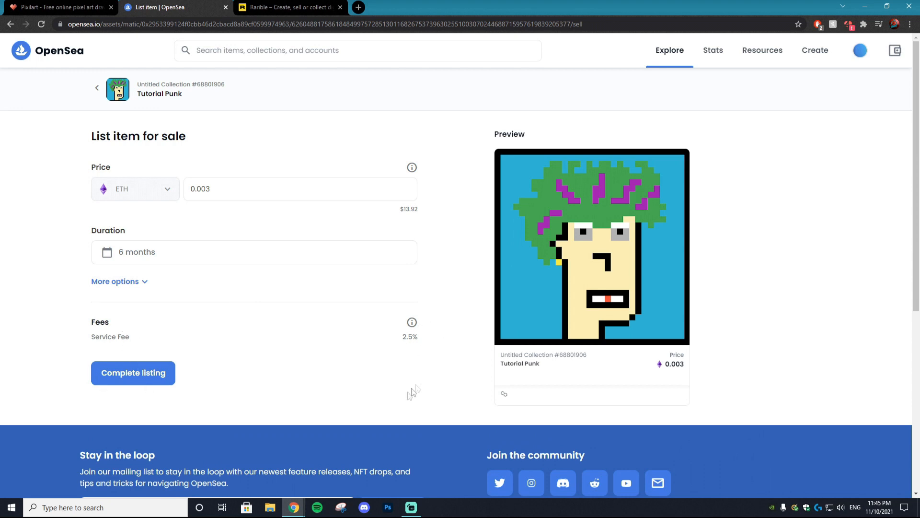
Complete the 0.003 ETH listing and approve the MetaMask signature request.
click(133, 373)
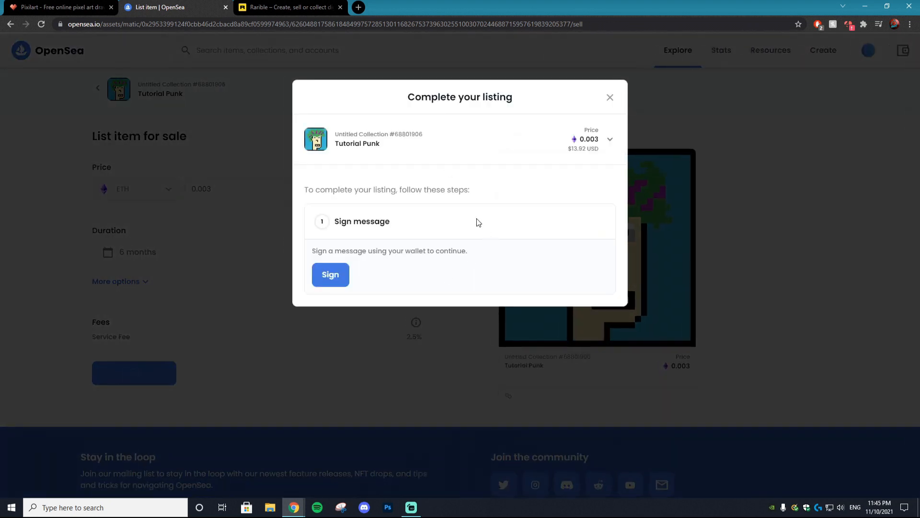
click(329, 274)
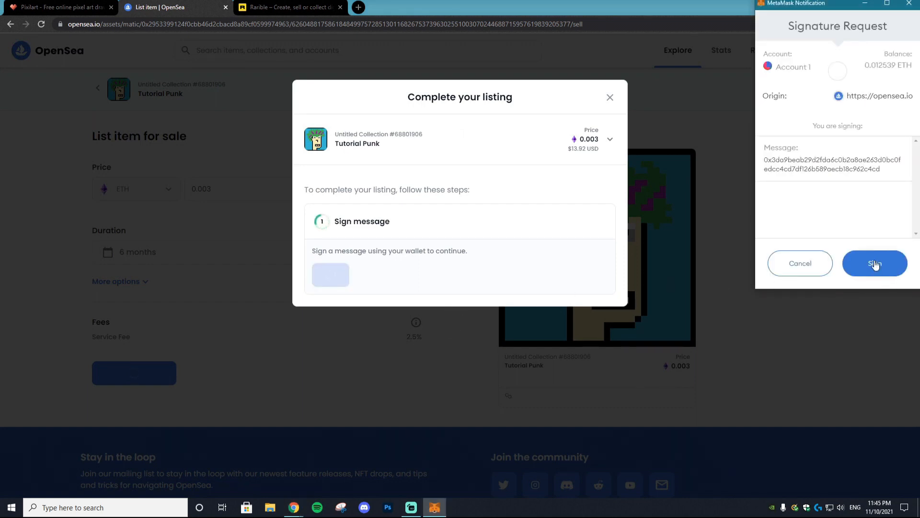
click(874, 263)
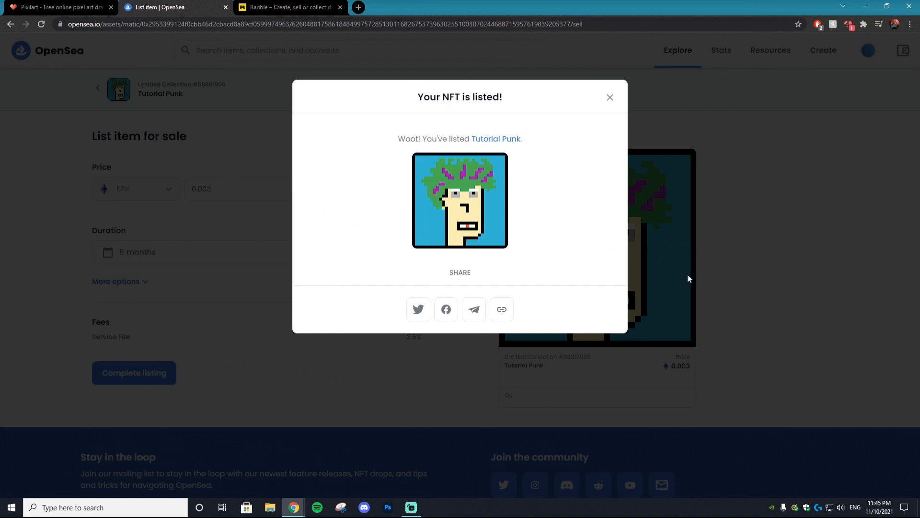
mouse_move(484, 128)
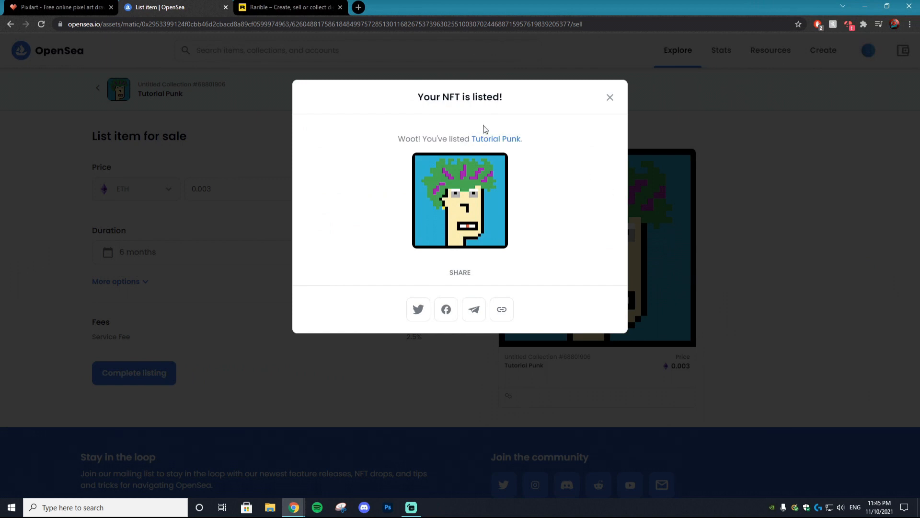
mouse_move(481, 149)
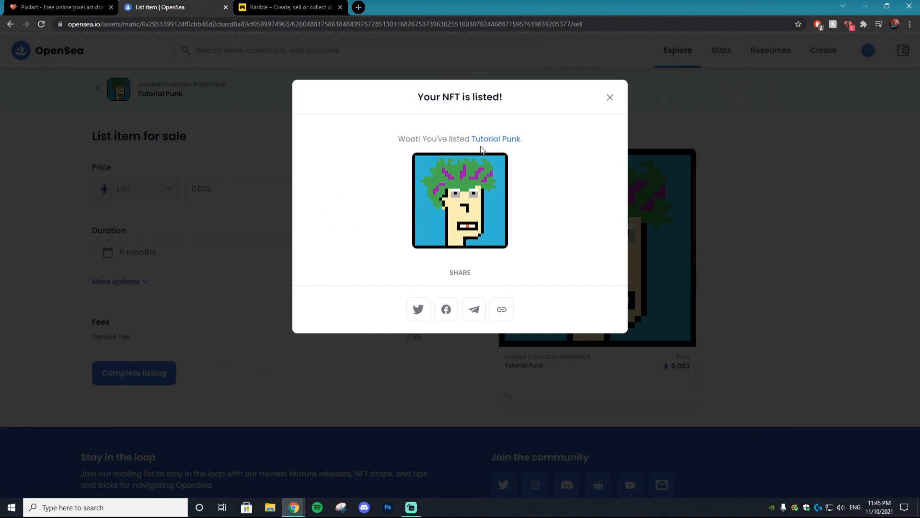
mouse_move(492, 140)
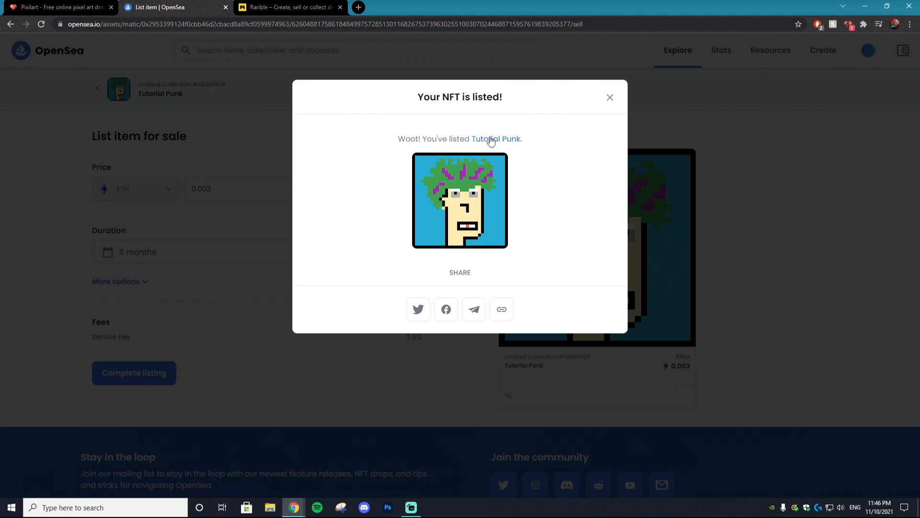
mouse_move(483, 138)
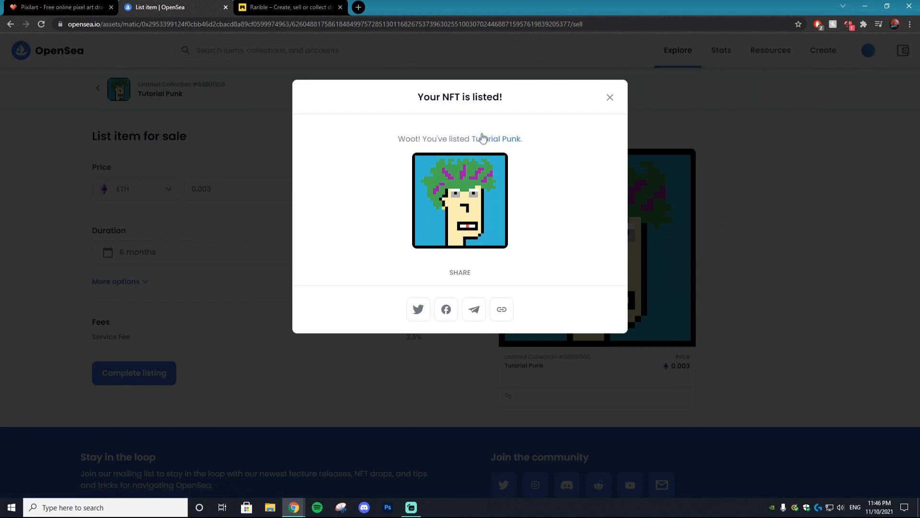
mouse_move(495, 124)
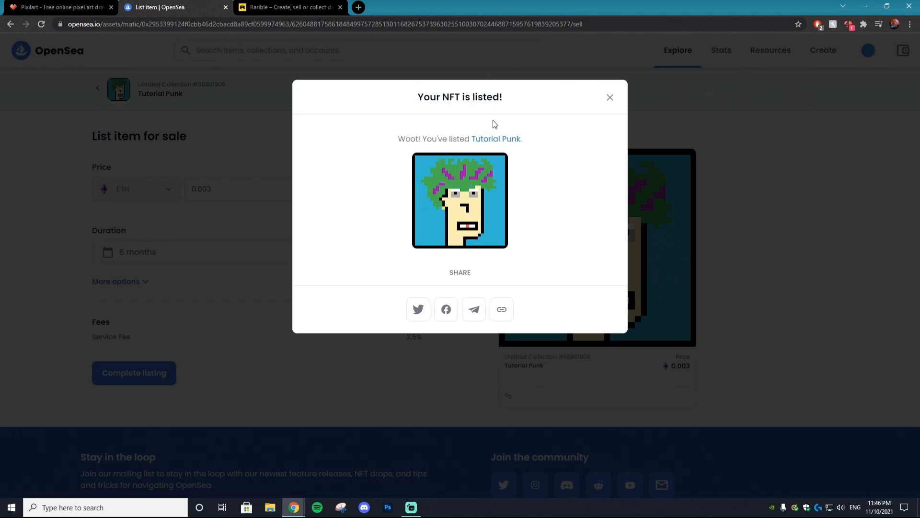
mouse_move(604, 107)
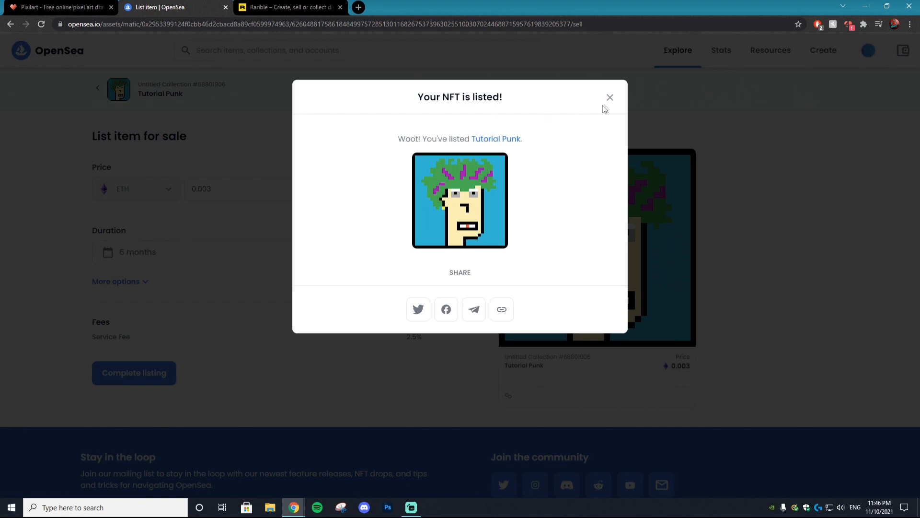
Dismiss the 'Your NFT is listed!' confirmation to show the 0.003 ETH price.
click(610, 97)
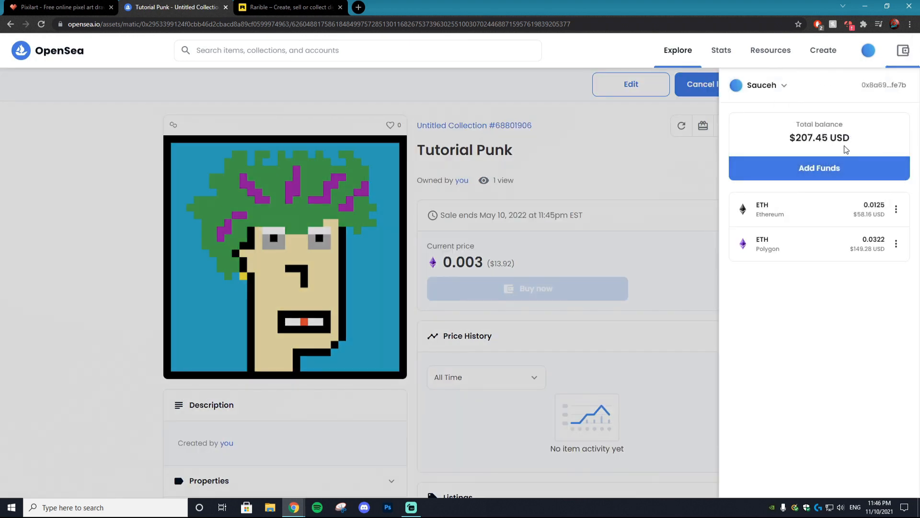
mouse_move(537, 208)
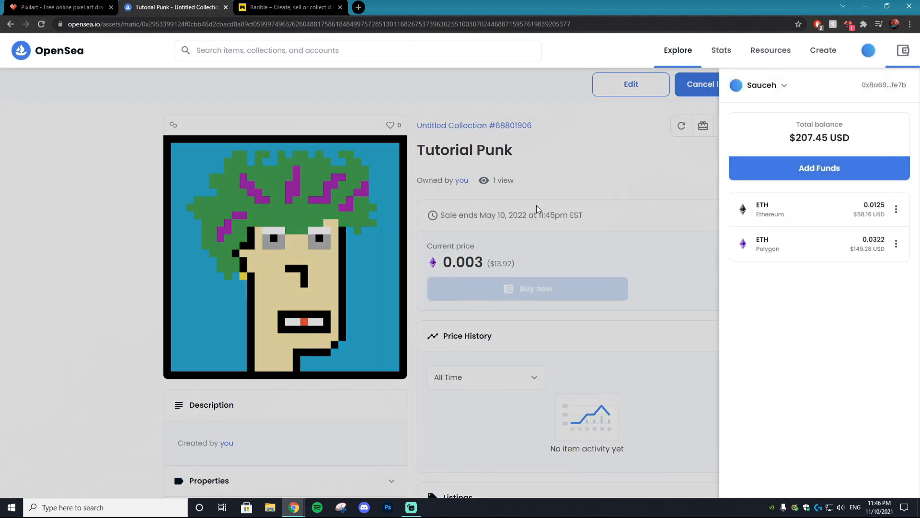